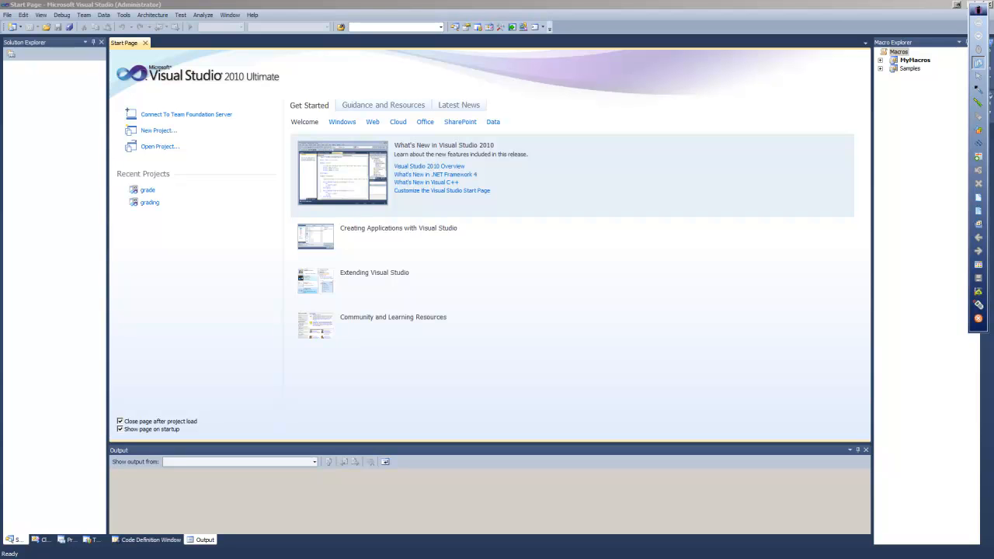
{"action": "mouse_move", "coordinate": [573, 161]}
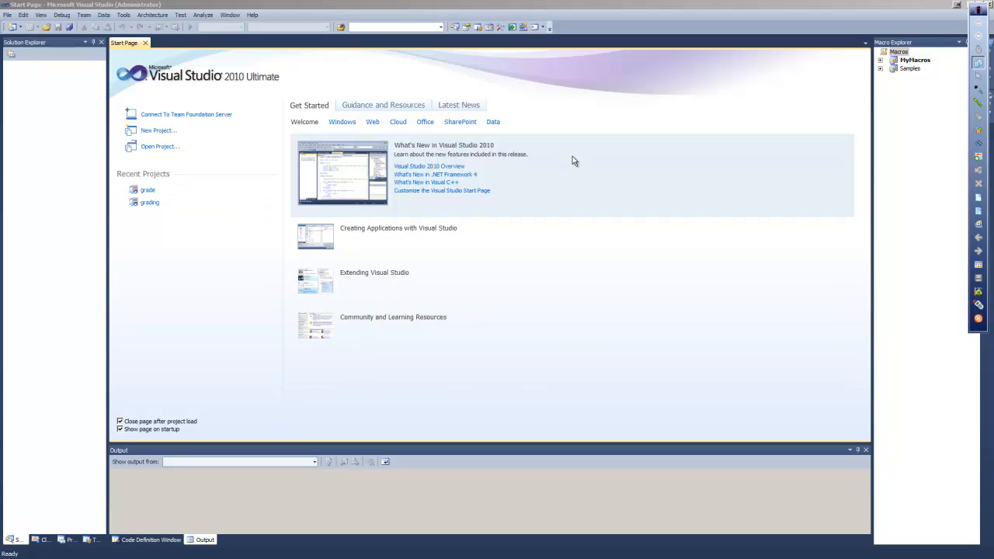
{"action": "mouse_move", "coordinate": [601, 217]}
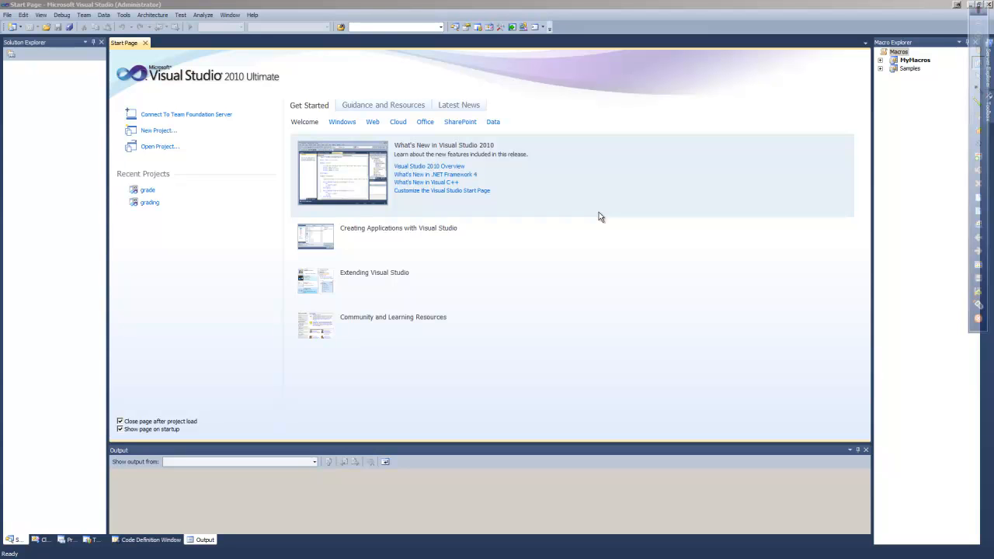
{"action": "mouse_move", "coordinate": [602, 206]}
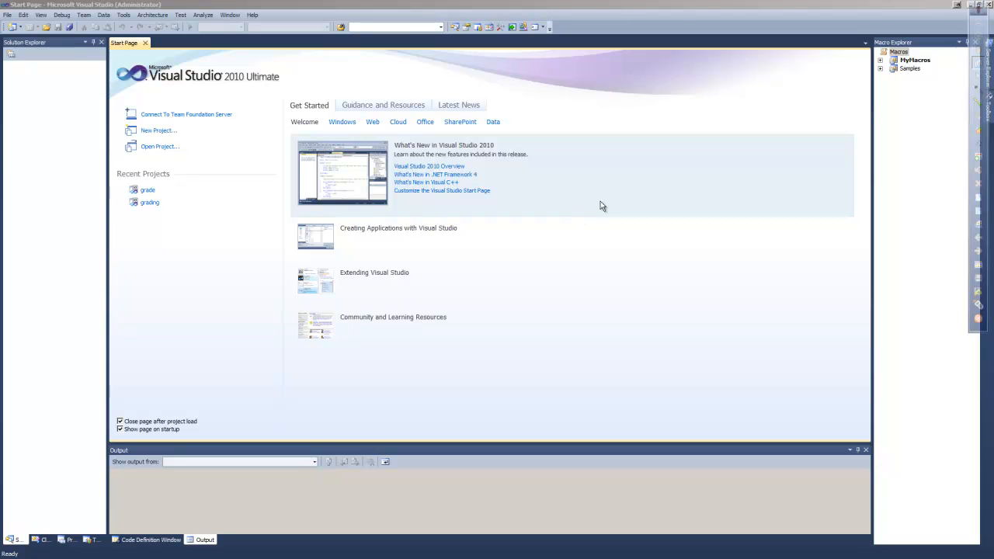
{"action": "mouse_move", "coordinate": [55, 321]}
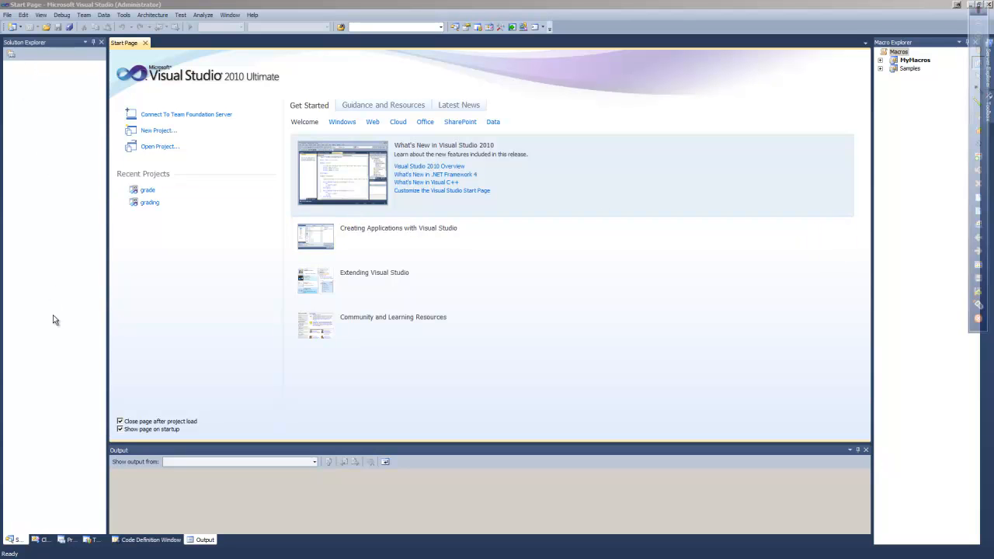
{"action": "mouse_move", "coordinate": [62, 332]}
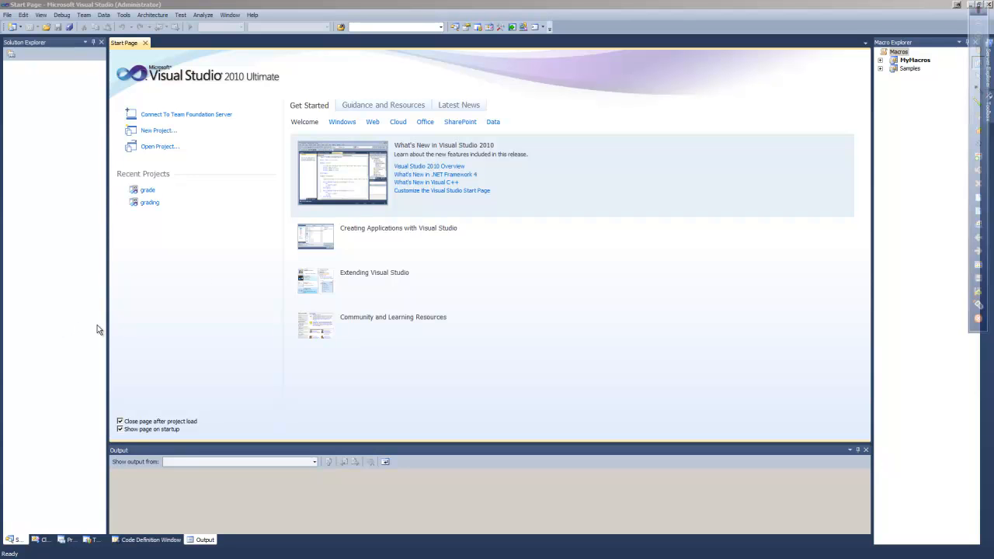
{"action": "mouse_move", "coordinate": [22, 534]}
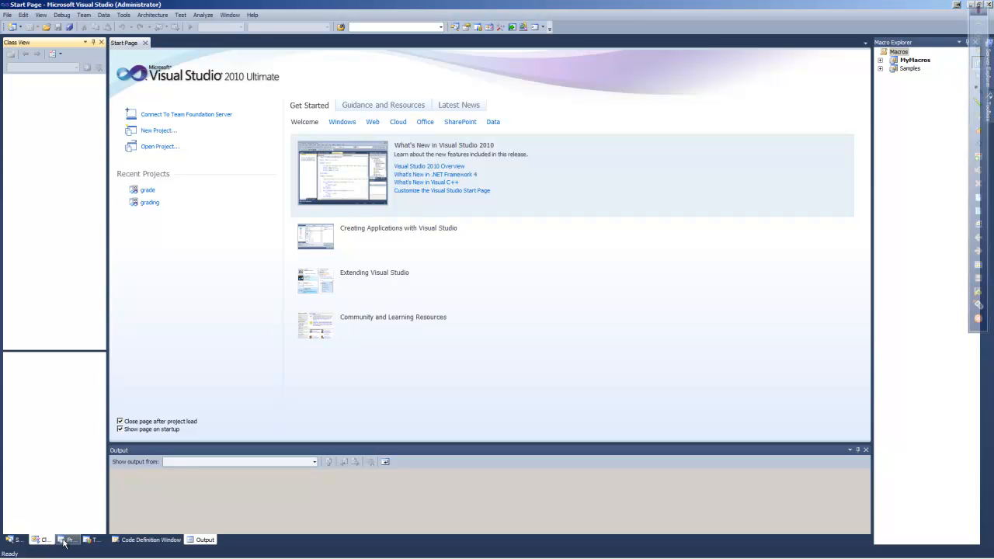
Cycle the left dock through Property Manager and Team Explorer, then back to Solution Explorer
{"action": "left_click", "coordinate": [67, 540]}
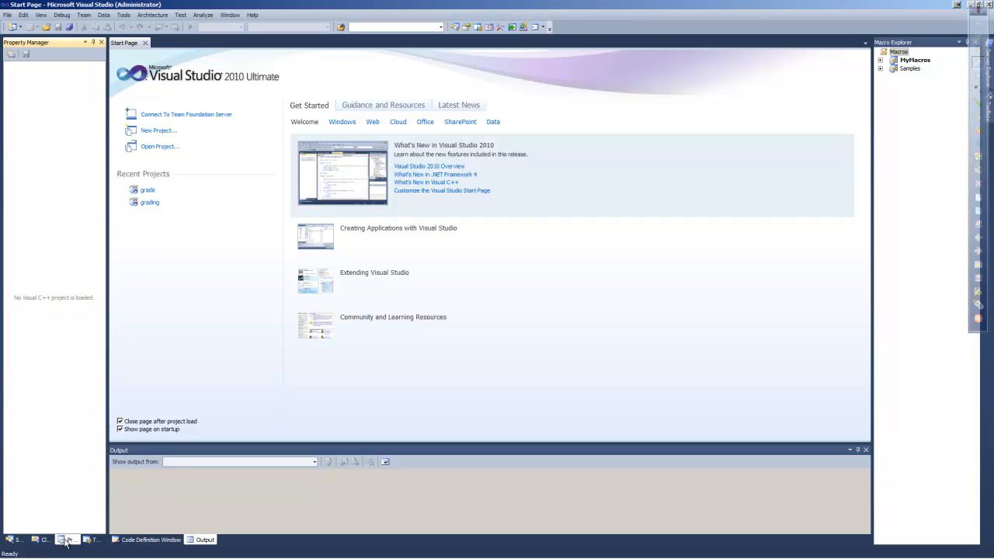
{"action": "mouse_move", "coordinate": [87, 540]}
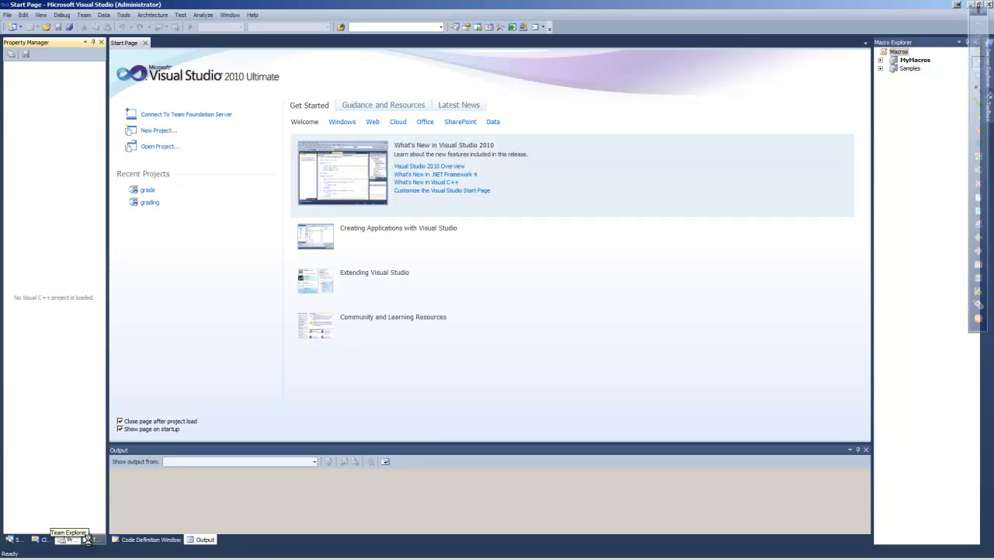
{"action": "left_click", "coordinate": [87, 540]}
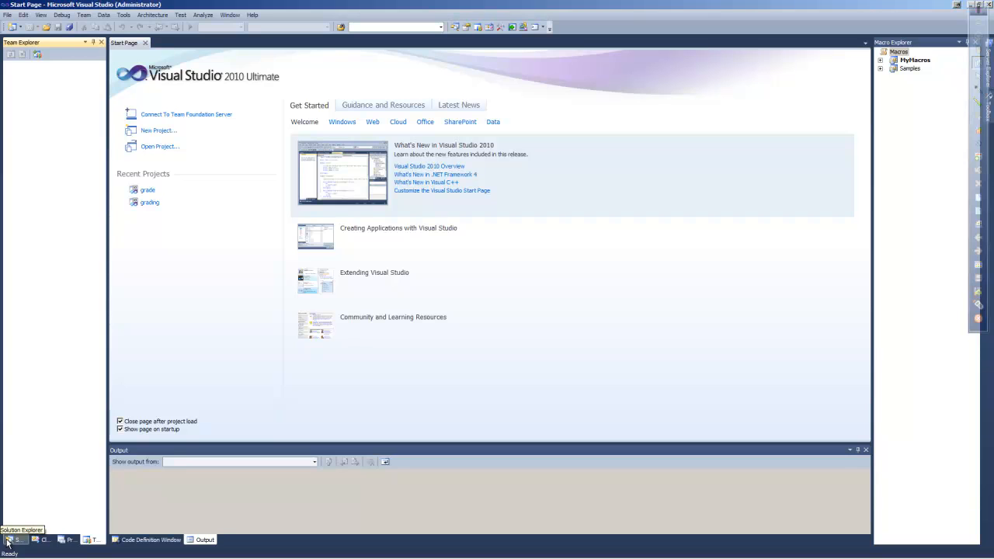
{"action": "left_click", "coordinate": [15, 540]}
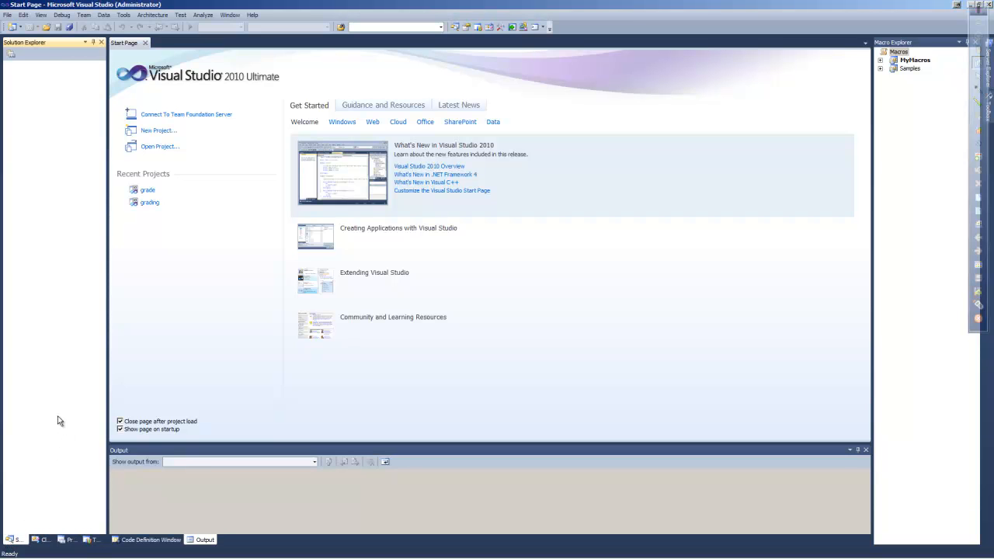
{"action": "mouse_move", "coordinate": [61, 430]}
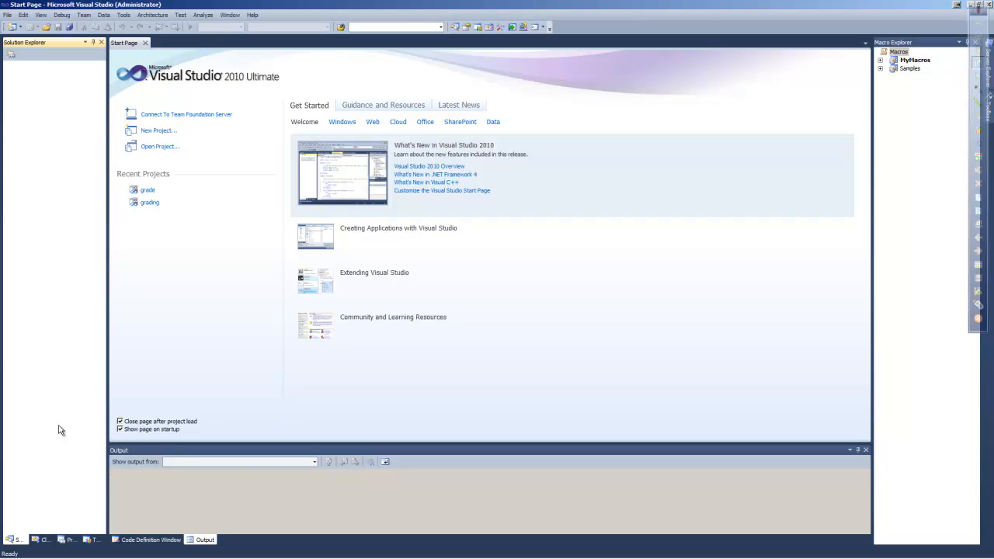
{"action": "mouse_move", "coordinate": [154, 6]}
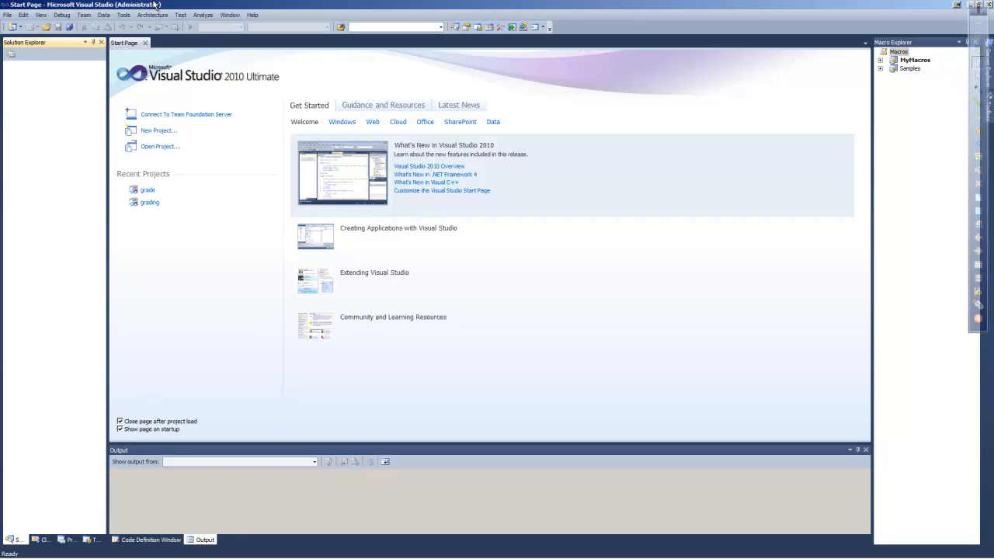
{"action": "mouse_move", "coordinate": [282, 34]}
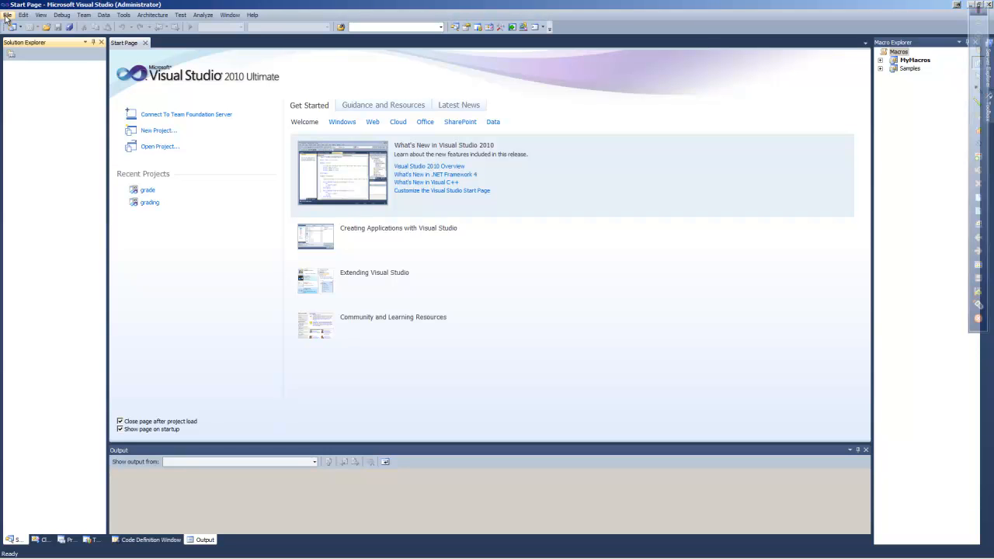
{"action": "left_click", "coordinate": [23, 15]}
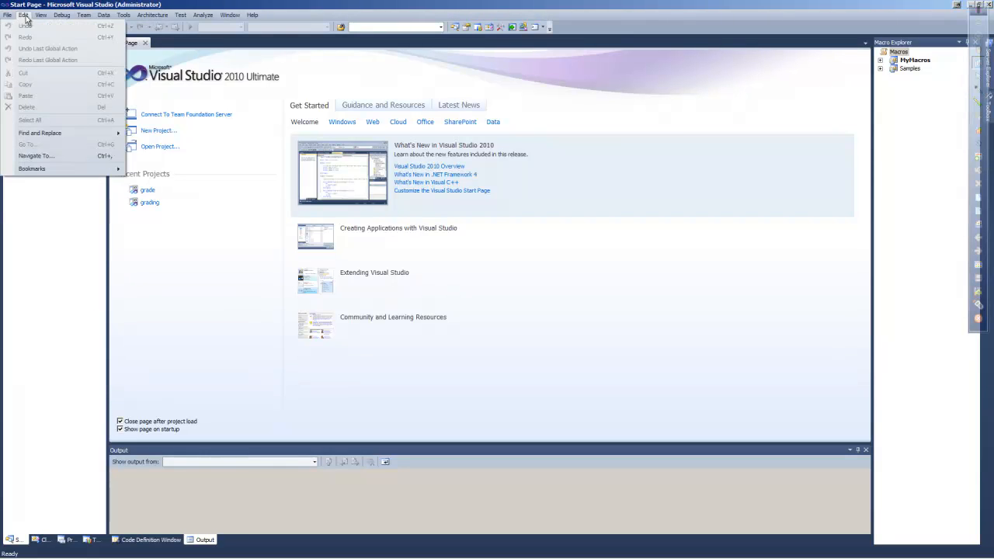
{"action": "left_click", "coordinate": [62, 14]}
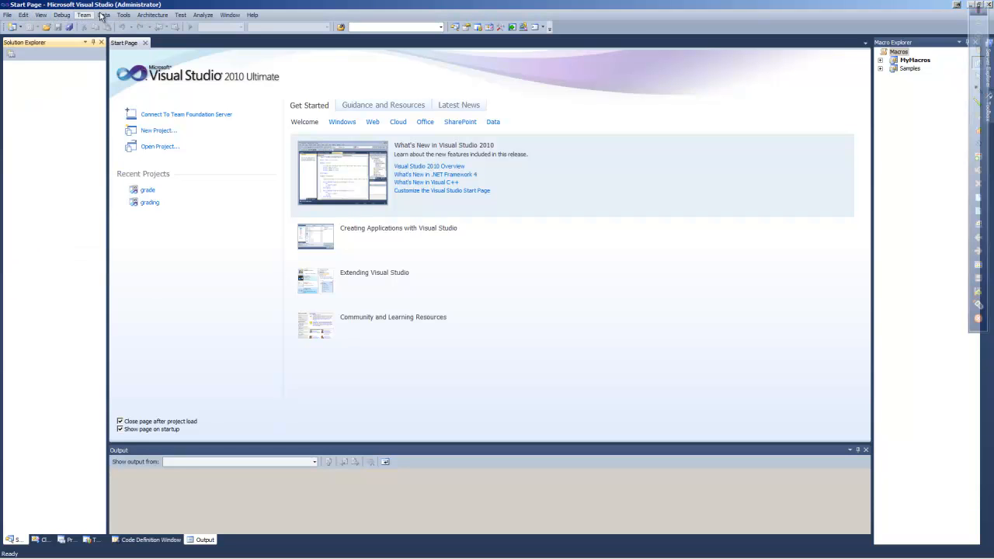
{"action": "left_click", "coordinate": [123, 15]}
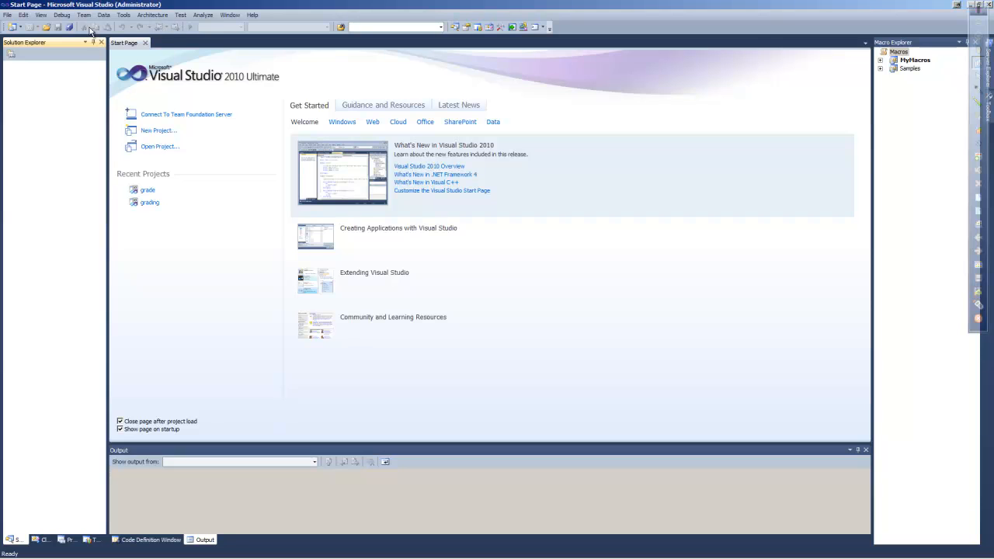
{"action": "mouse_move", "coordinate": [138, 69]}
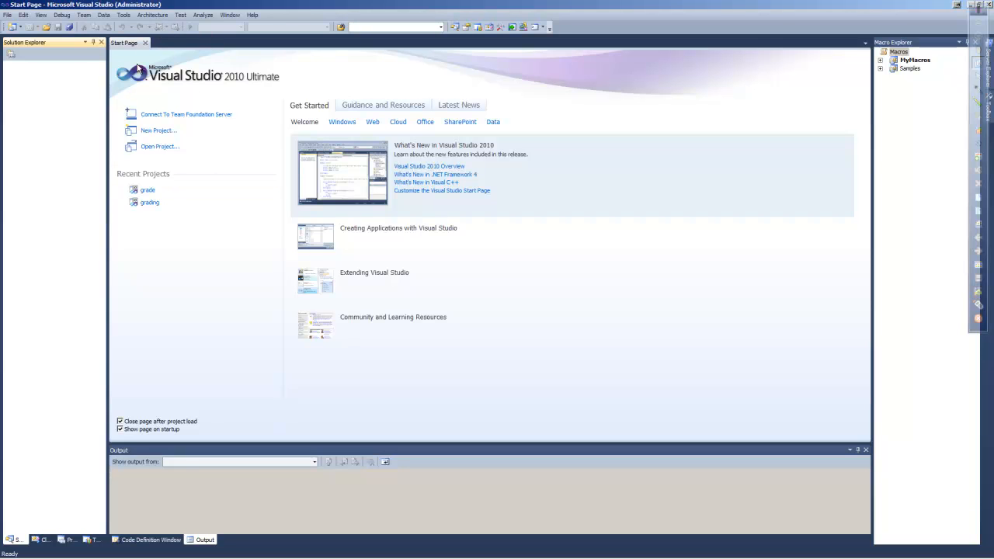
{"action": "mouse_move", "coordinate": [48, 130]}
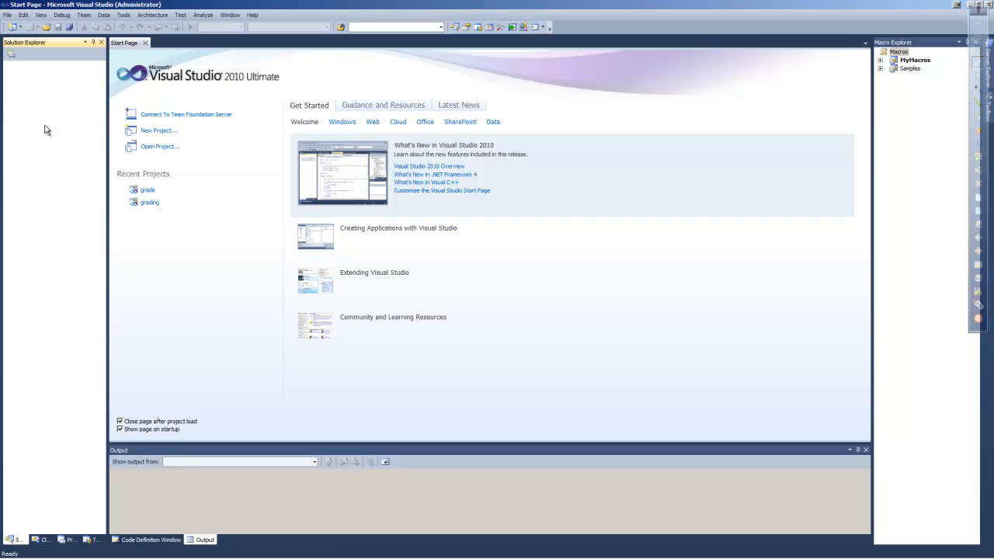
{"action": "mouse_move", "coordinate": [49, 126]}
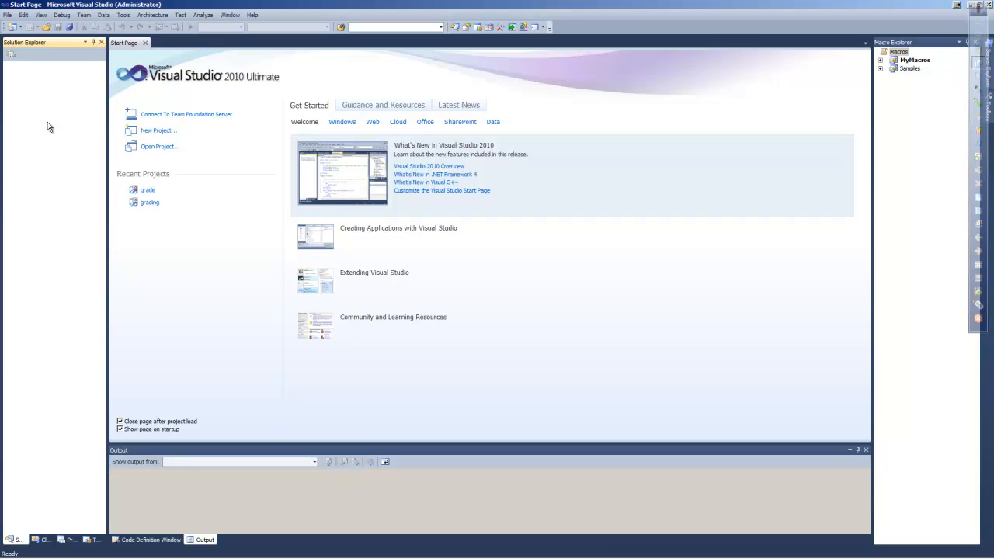
{"action": "mouse_move", "coordinate": [136, 163]}
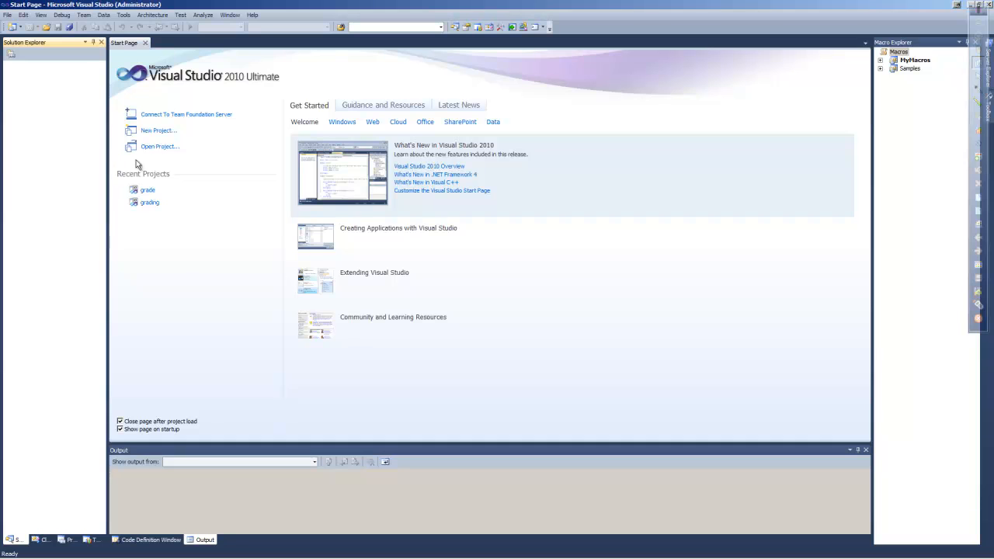
{"action": "mouse_move", "coordinate": [94, 216]}
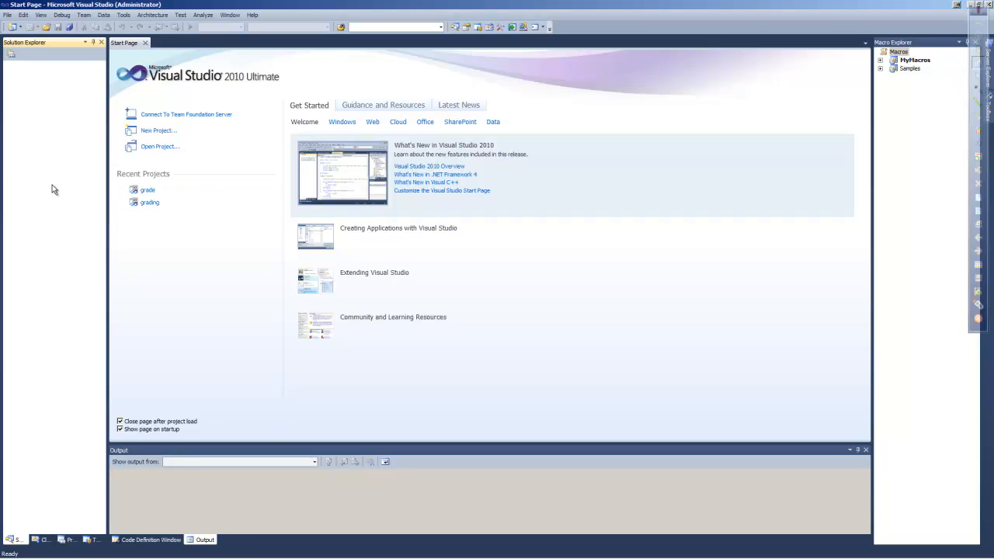
{"action": "mouse_move", "coordinate": [76, 145]}
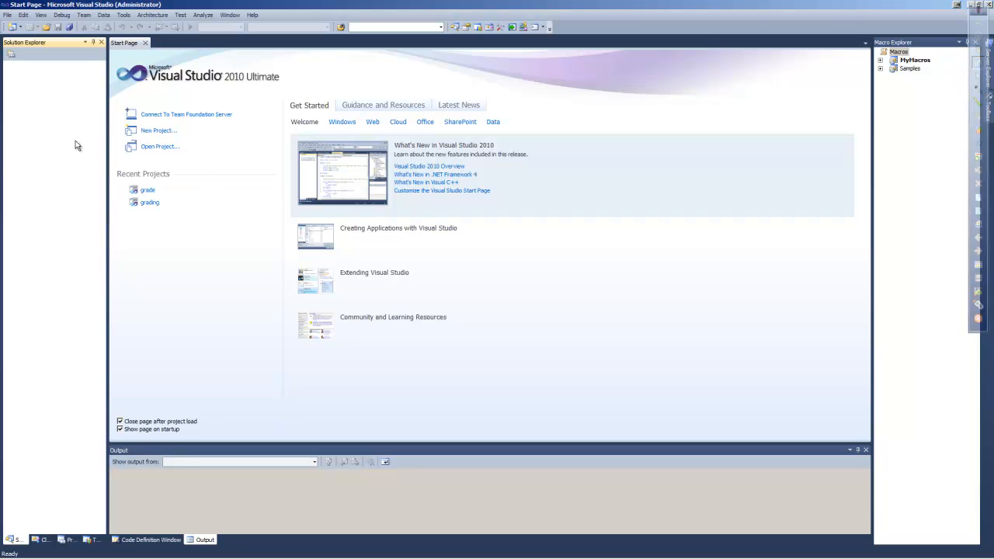
{"action": "mouse_move", "coordinate": [177, 90]}
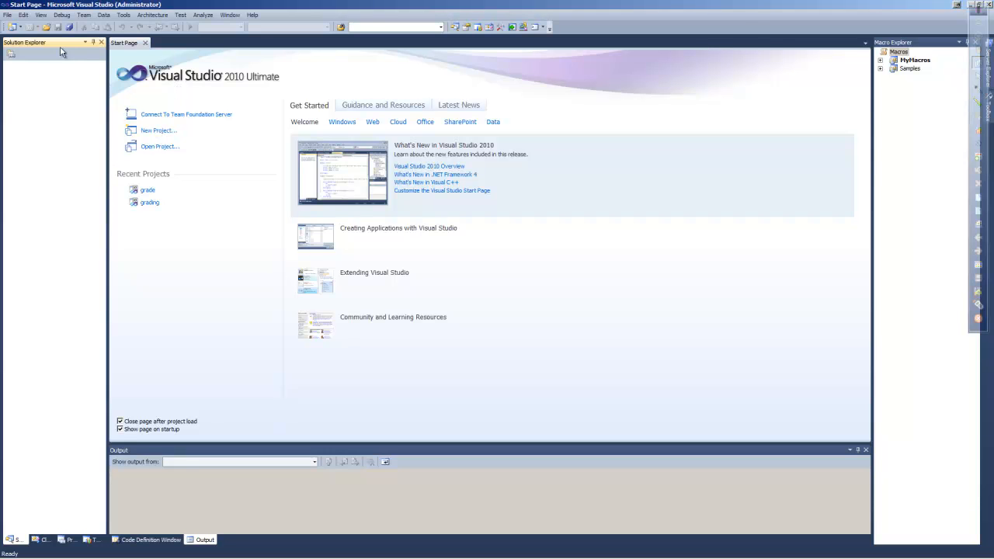
Check the File menu, then start a new project from the Start Page
{"action": "left_click", "coordinate": [7, 14]}
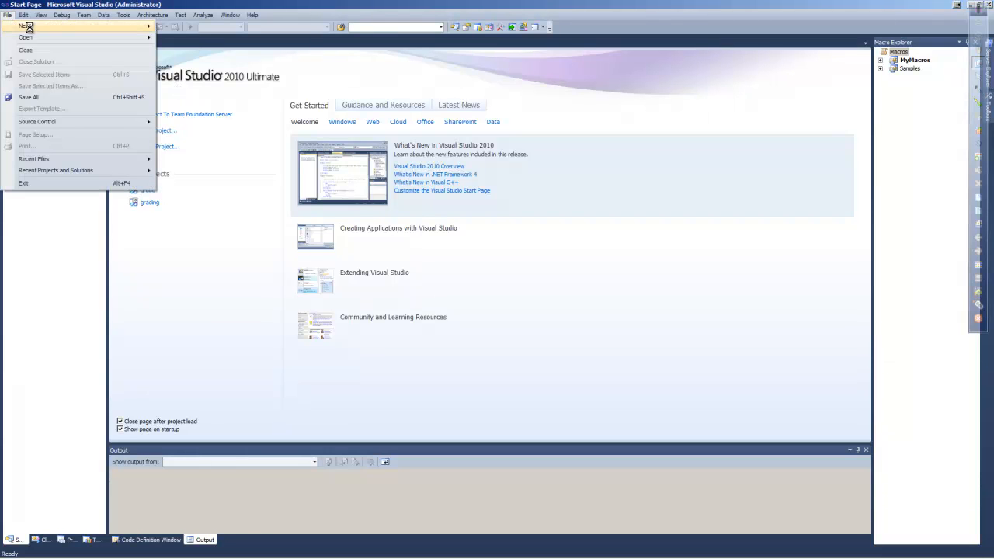
{"action": "mouse_move", "coordinate": [26, 25]}
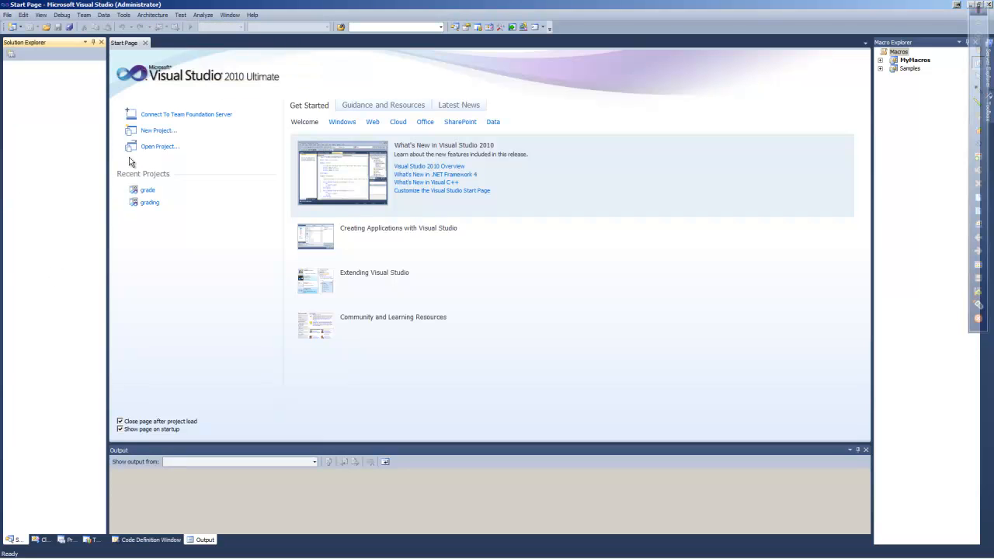
{"action": "mouse_move", "coordinate": [165, 116]}
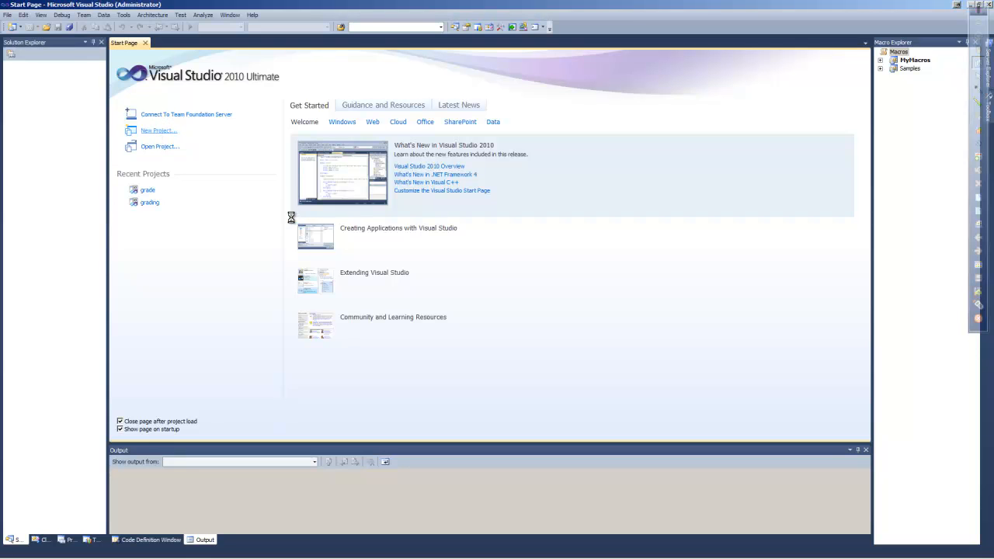
{"action": "left_click", "coordinate": [159, 129]}
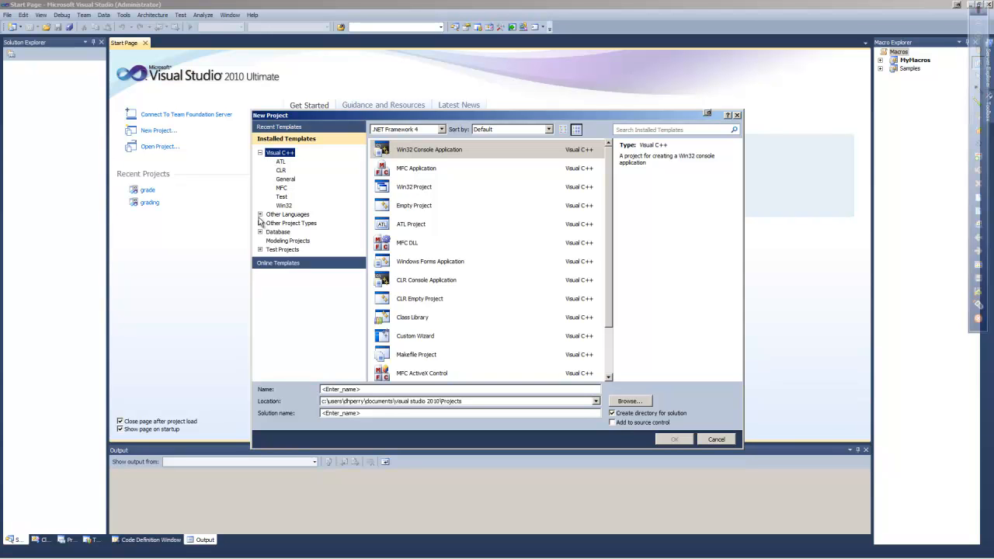
Collapse the Other Languages and Other Project Types groups and show the Visual C++ templates
{"action": "left_click", "coordinate": [261, 214]}
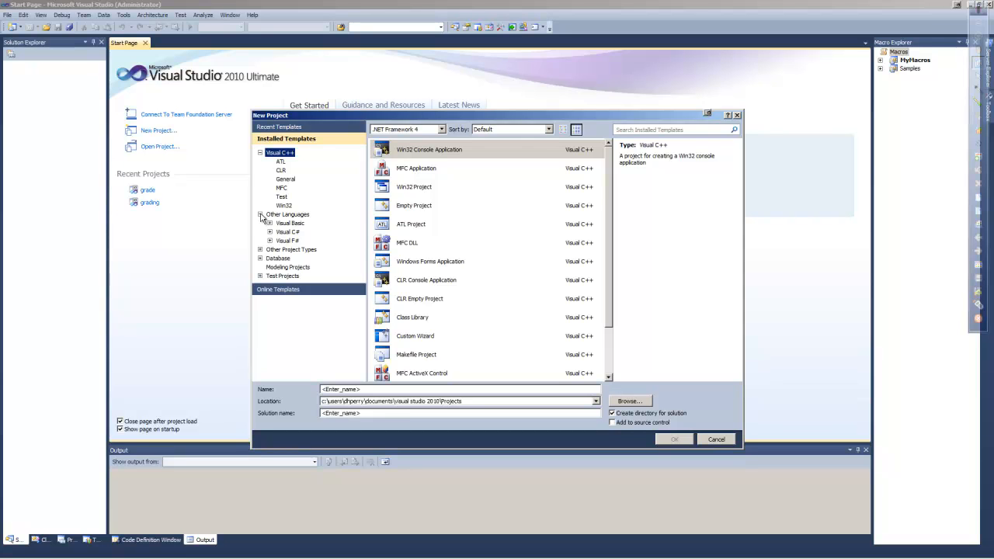
{"action": "mouse_move", "coordinate": [261, 219]}
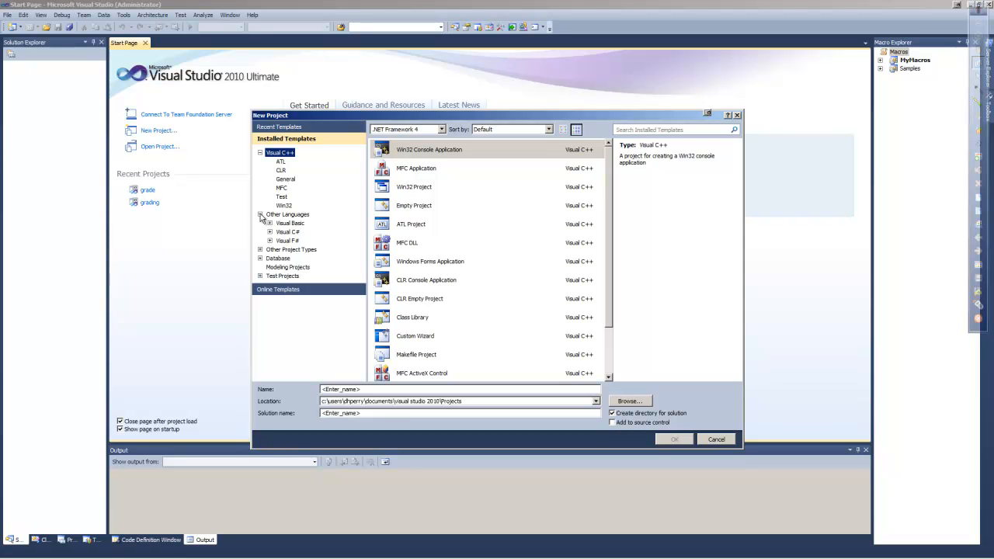
{"action": "left_click", "coordinate": [261, 223]}
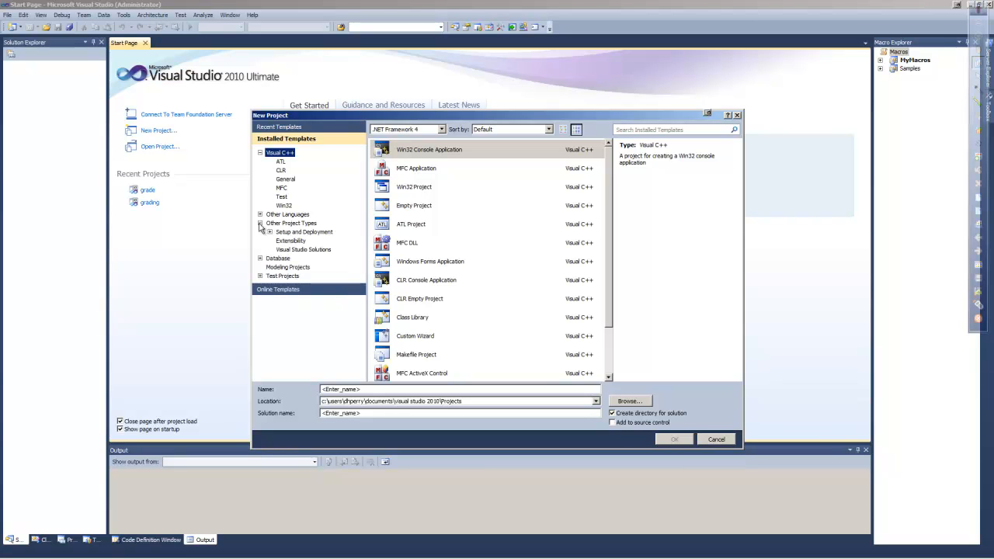
{"action": "left_click", "coordinate": [260, 223]}
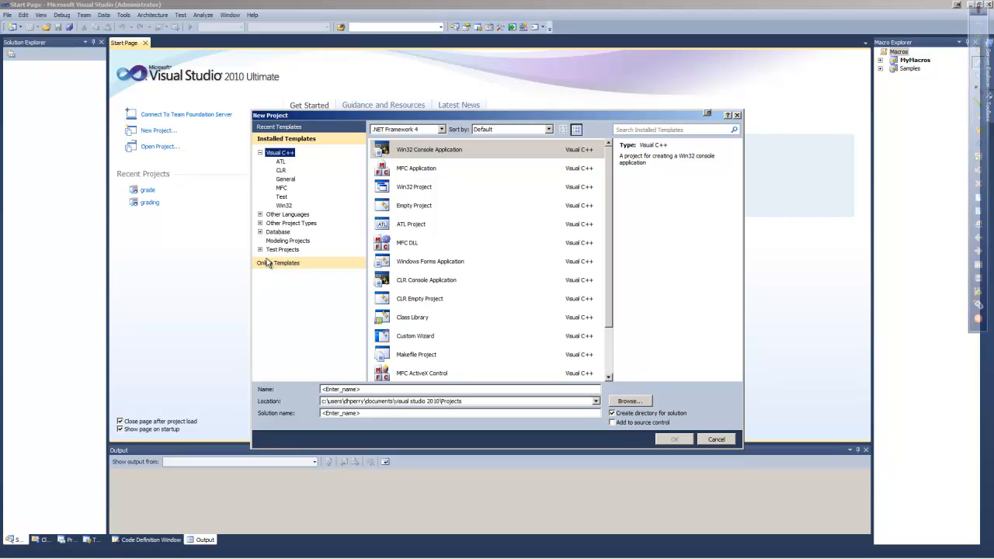
{"action": "left_click", "coordinate": [279, 153]}
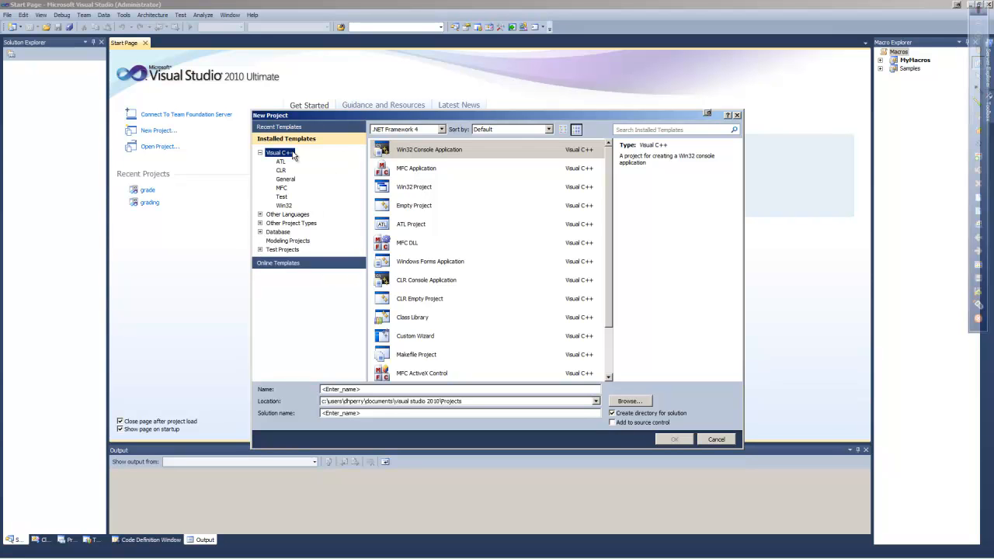
{"action": "mouse_move", "coordinate": [207, 323]}
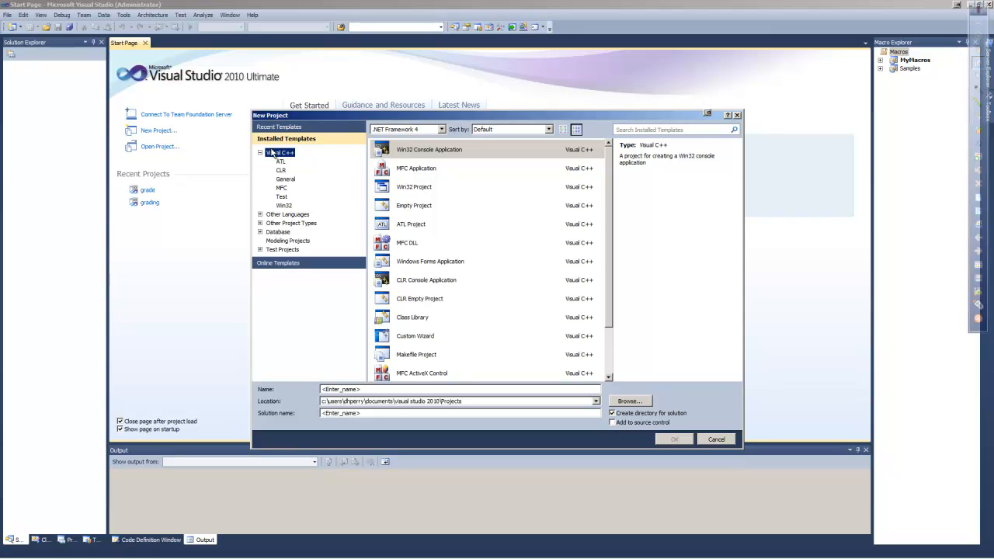
{"action": "mouse_move", "coordinate": [482, 216]}
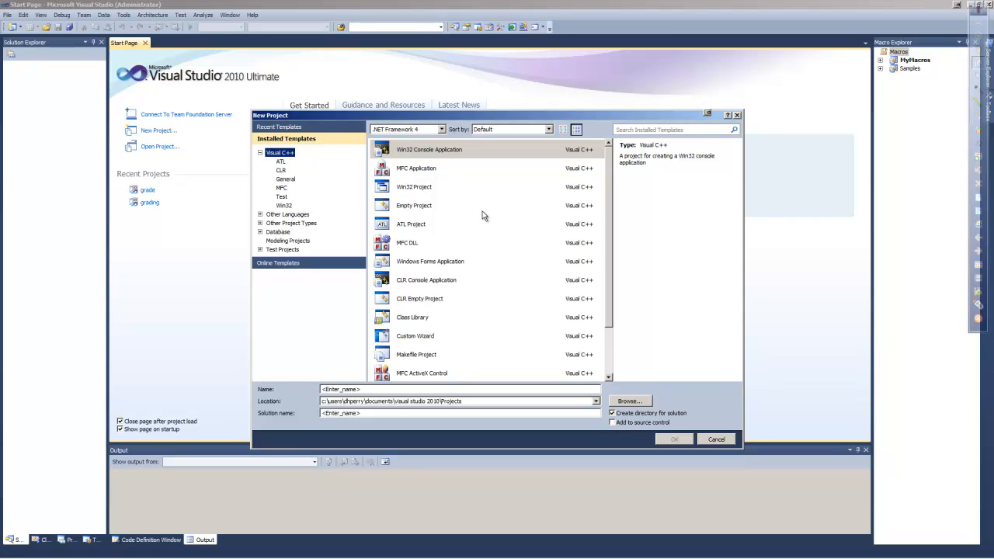
{"action": "mouse_move", "coordinate": [457, 174]}
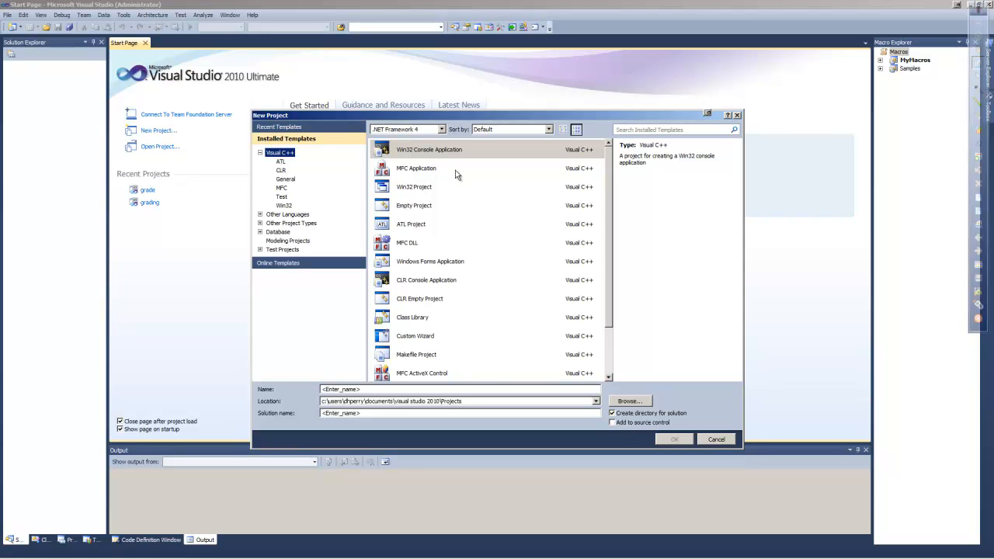
{"action": "mouse_move", "coordinate": [434, 264]}
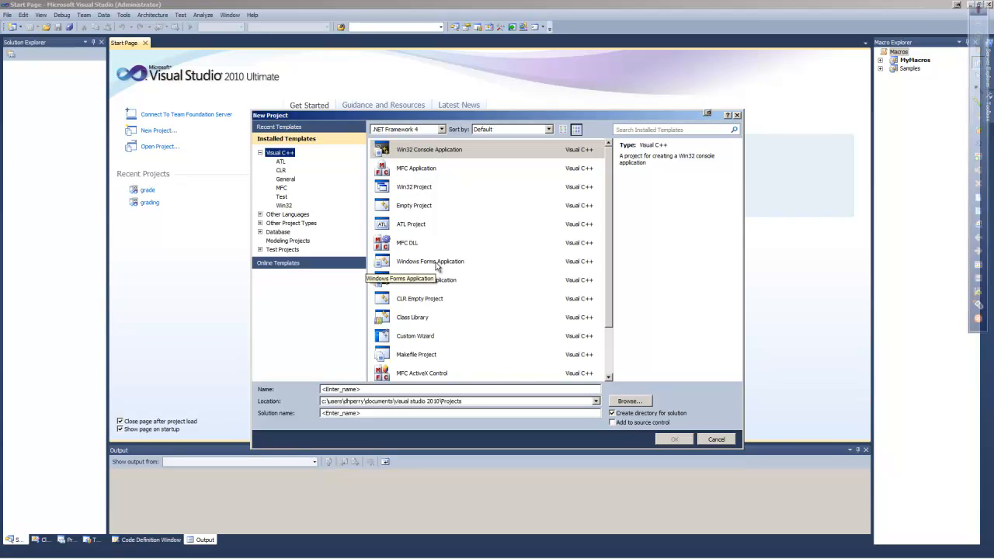
{"action": "mouse_move", "coordinate": [410, 202]}
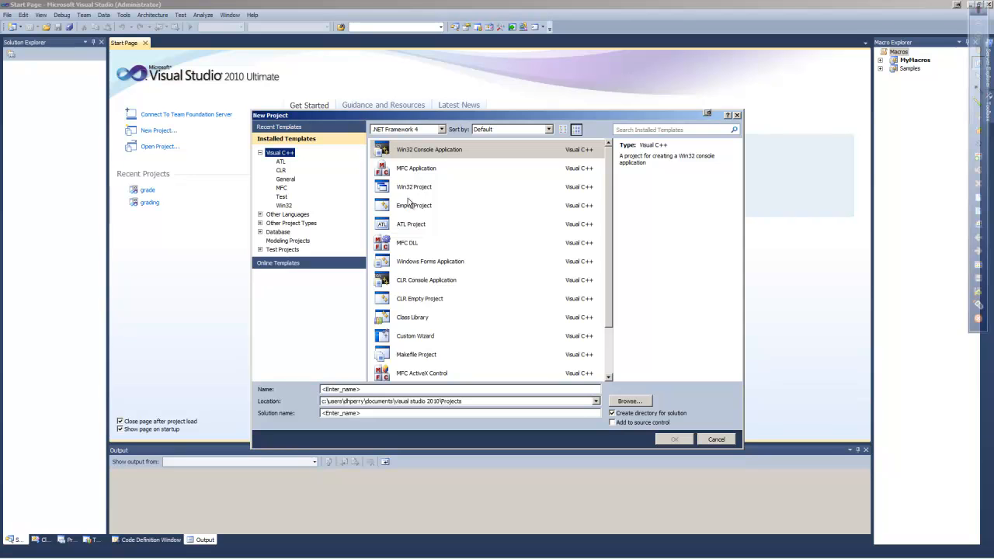
{"action": "mouse_move", "coordinate": [388, 159]}
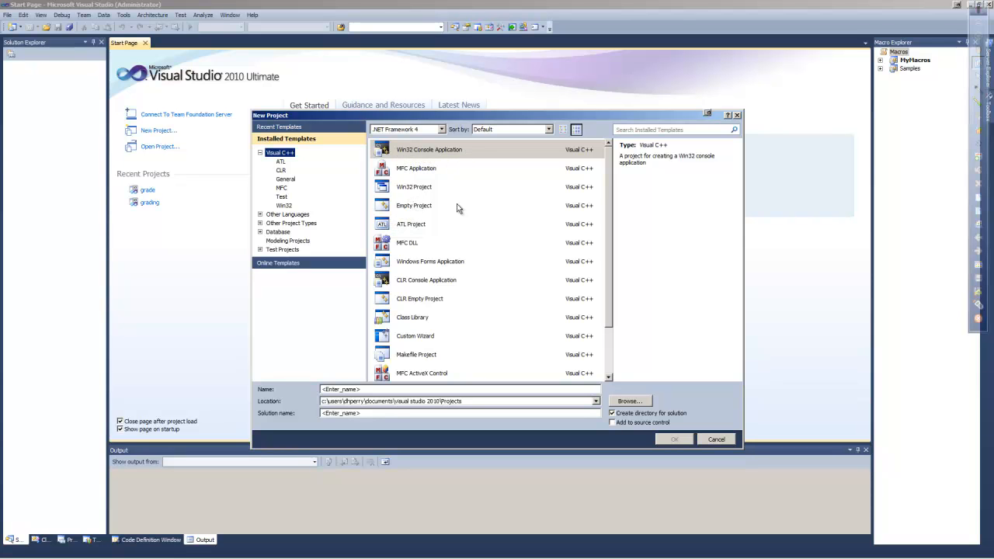
{"action": "mouse_move", "coordinate": [449, 152]}
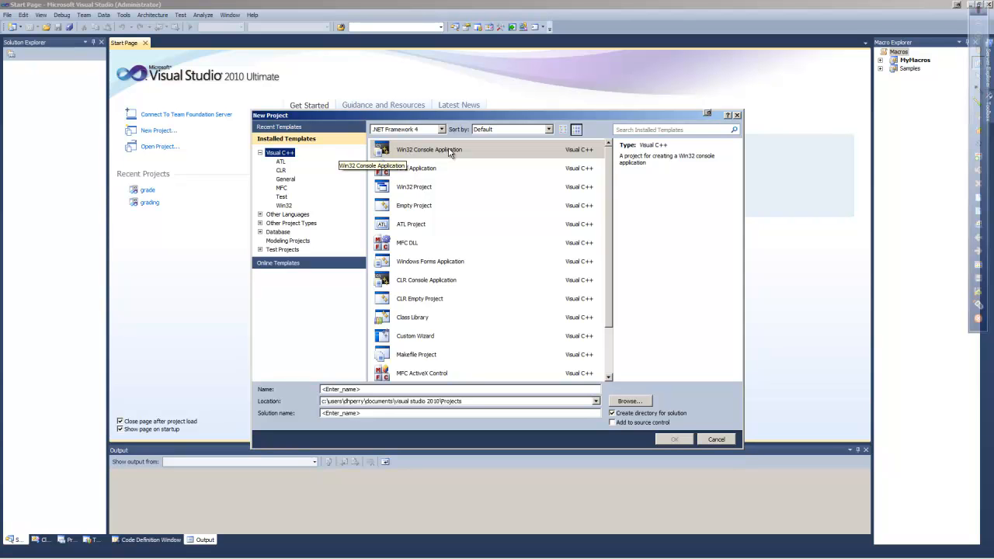
{"action": "mouse_move", "coordinate": [393, 153]}
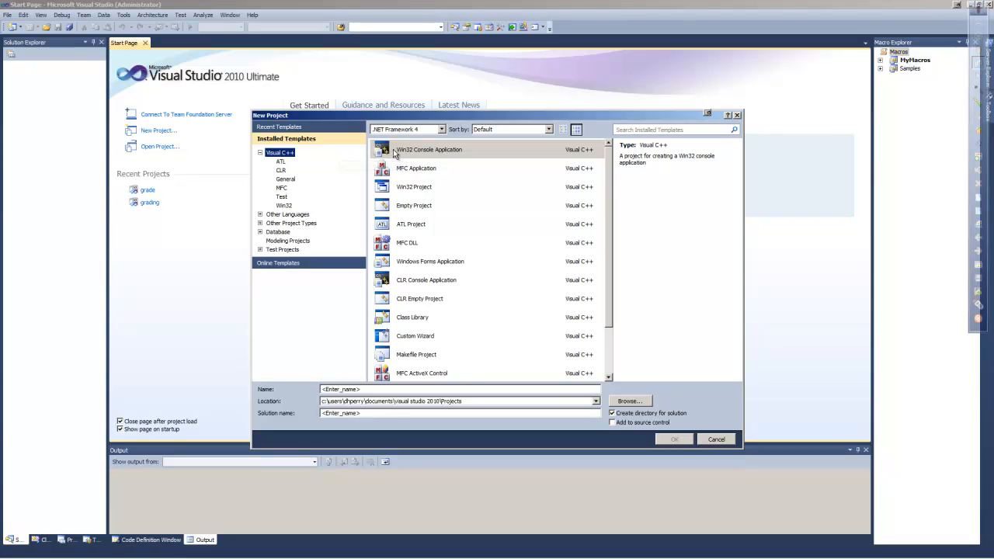
Create a Win32 Console Application project named cppTutorial
{"action": "left_click", "coordinate": [429, 149]}
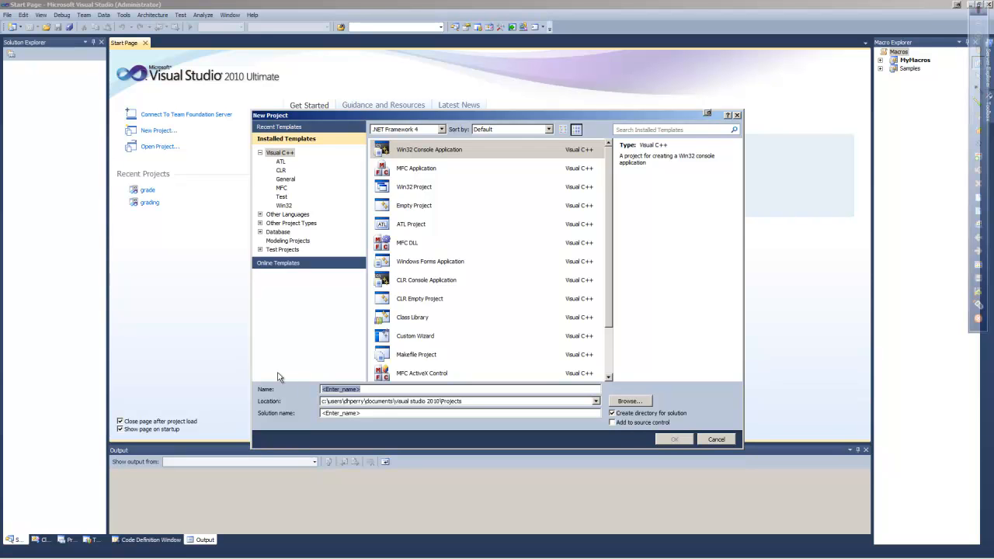
{"action": "type", "text": "C"}
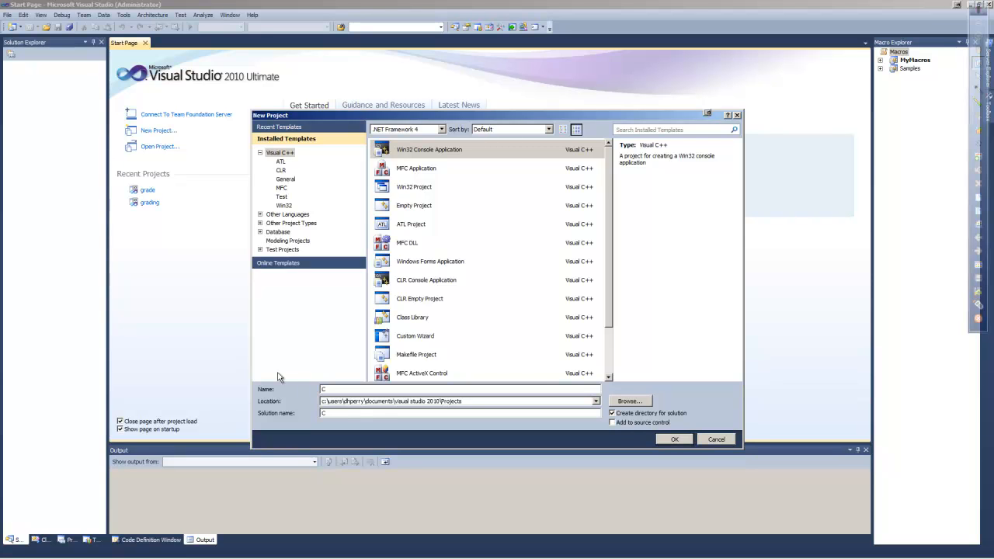
{"action": "type", "text": "PP"}
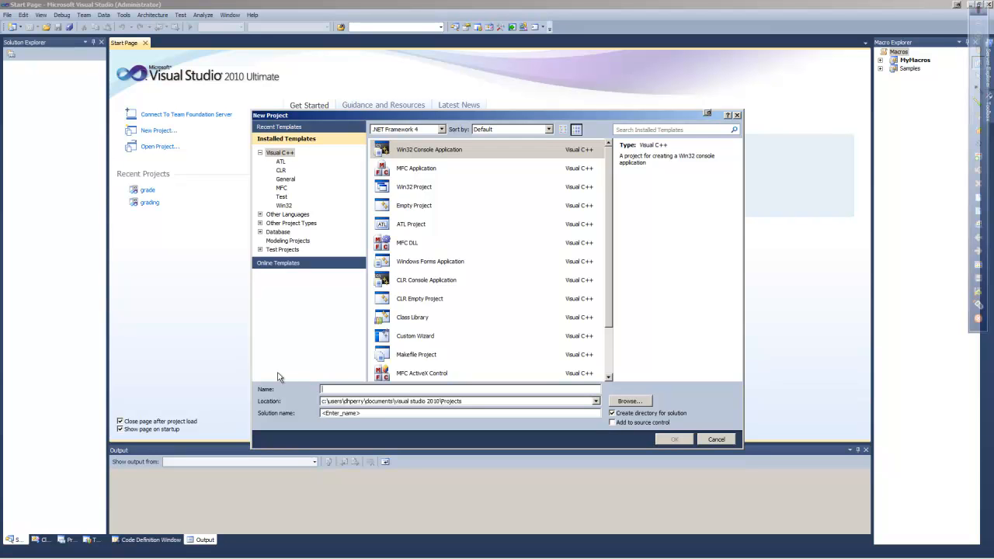
{"action": "type", "text": "cppTutorial"}
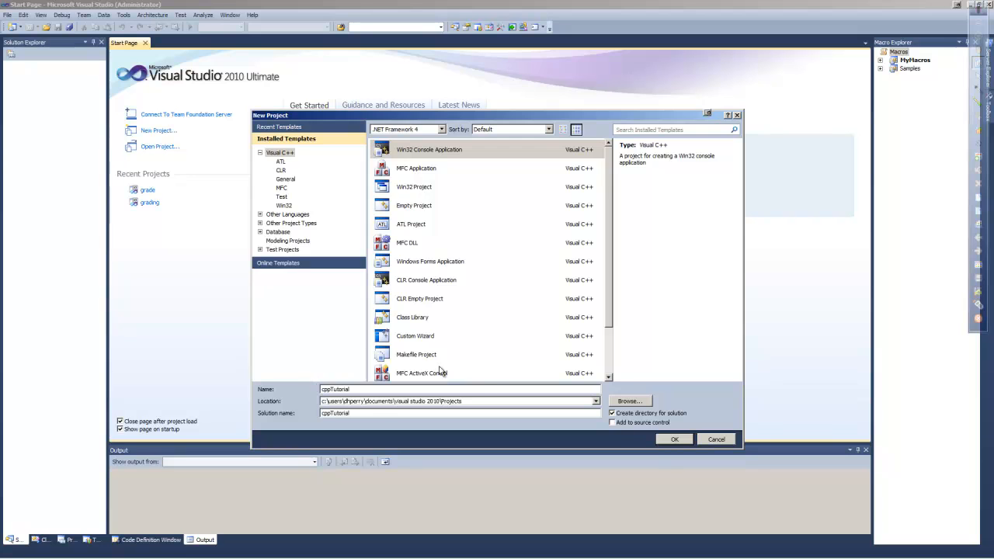
{"action": "mouse_move", "coordinate": [672, 445]}
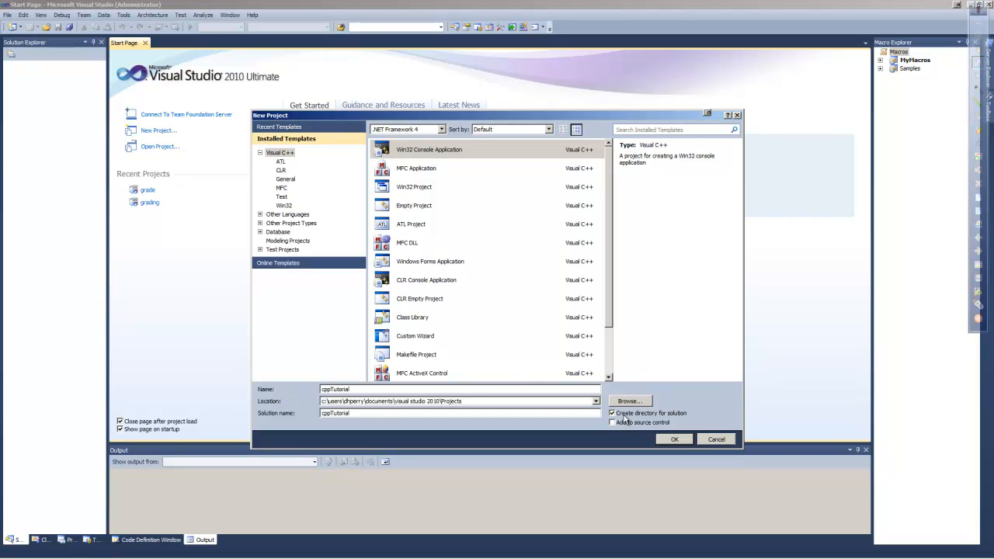
{"action": "left_click", "coordinate": [674, 438]}
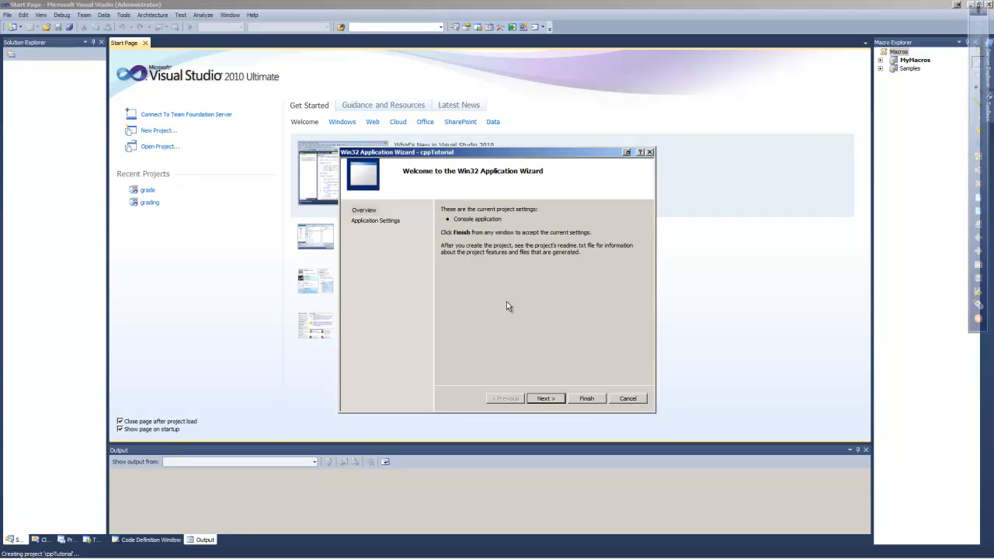
{"action": "mouse_move", "coordinate": [349, 287]}
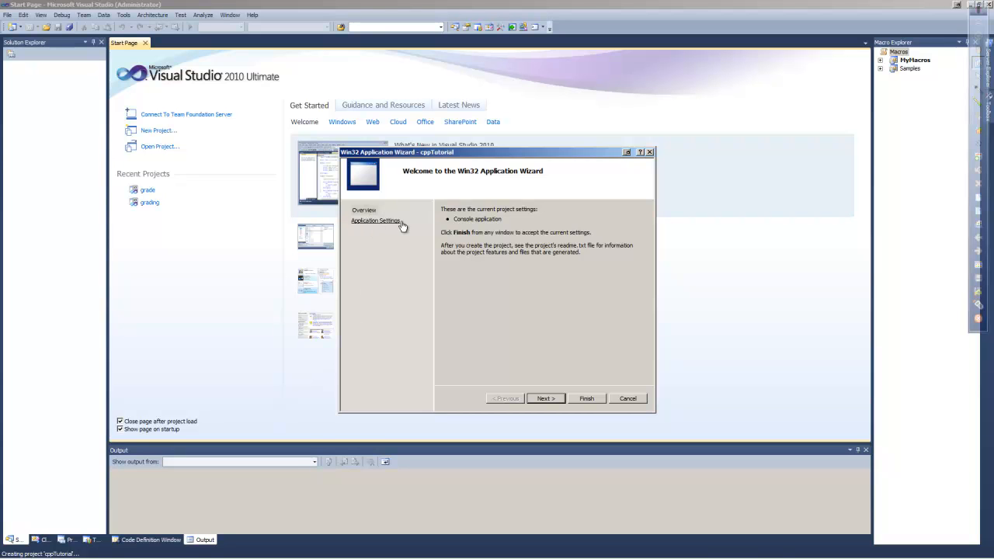
Review the Console application and Precompiled header settings, then generate the project
{"action": "left_click", "coordinate": [376, 221]}
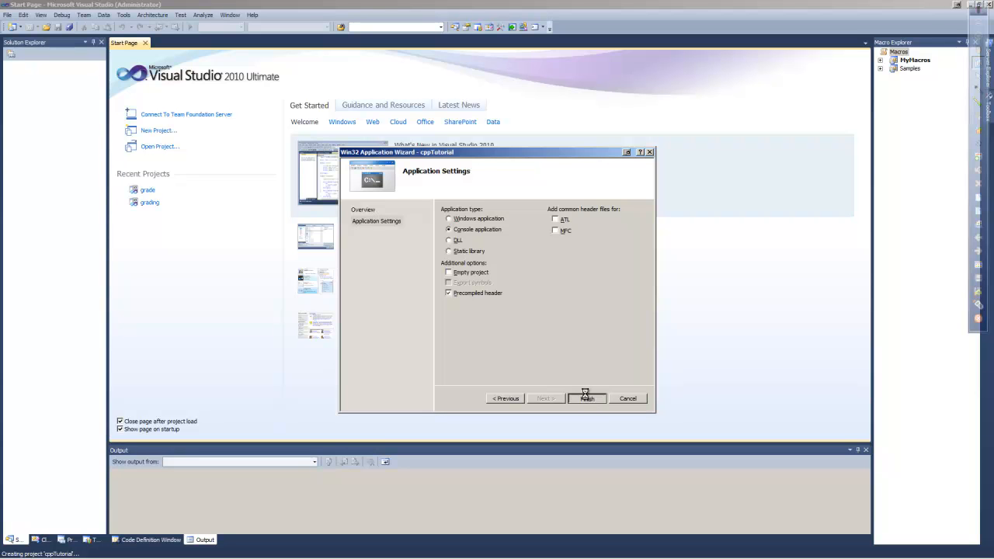
{"action": "left_click", "coordinate": [586, 399]}
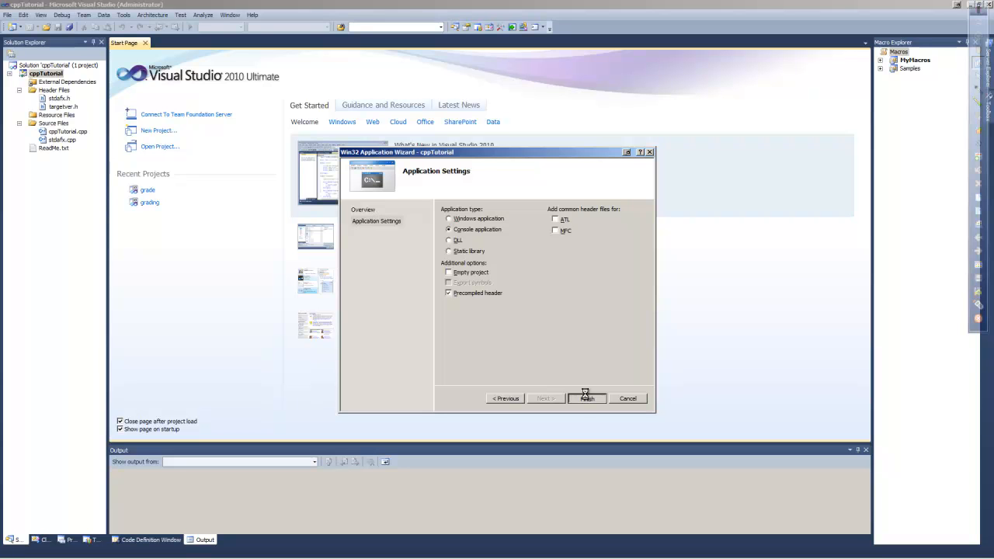
Finish the wizard so cppTutorial.cpp opens showing the _tmain stub
{"action": "left_click", "coordinate": [587, 399]}
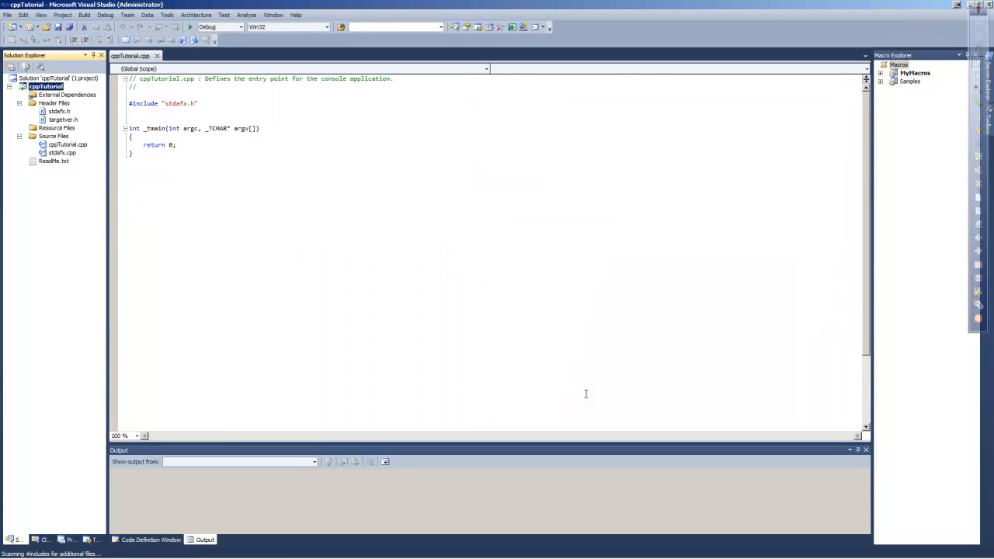
{"action": "mouse_move", "coordinate": [549, 389]}
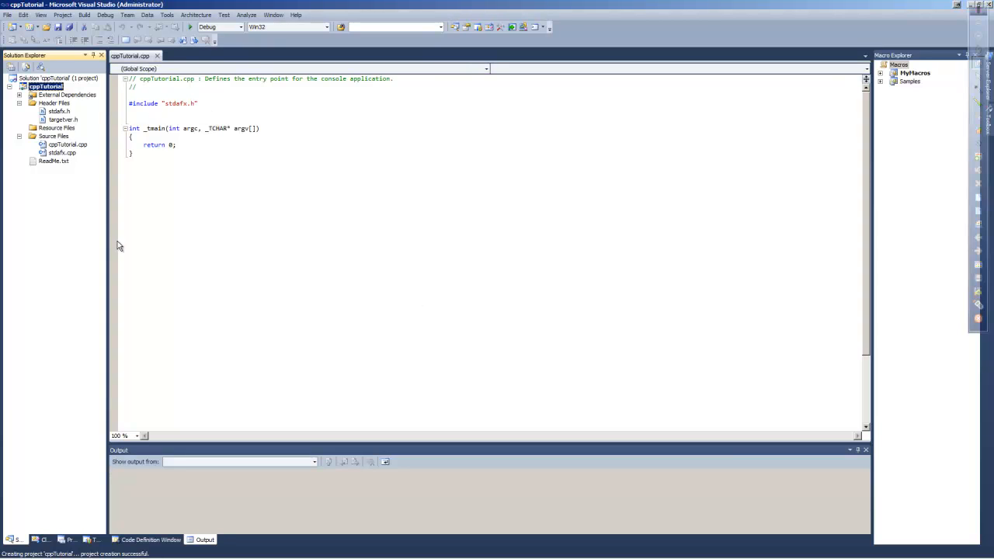
{"action": "left_click", "coordinate": [158, 116]}
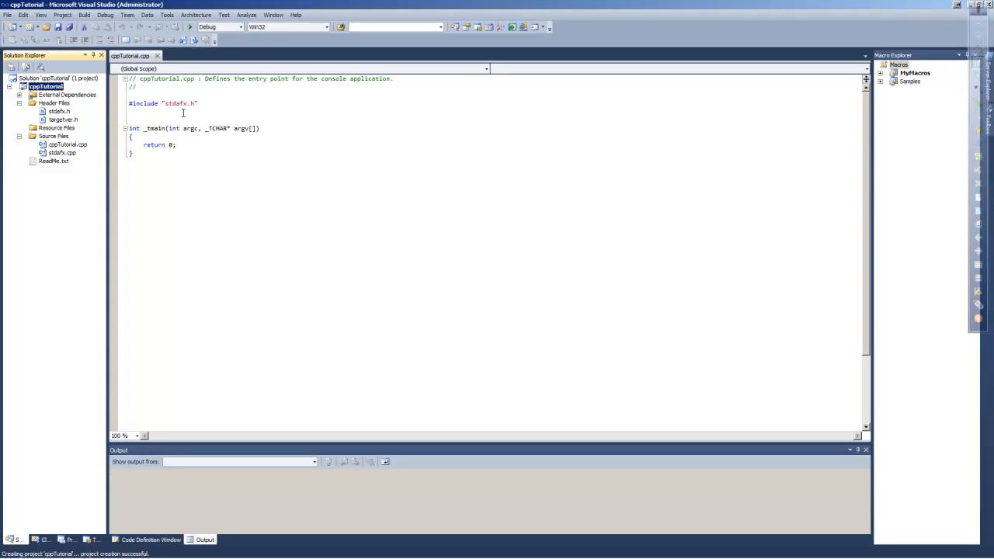
{"action": "mouse_move", "coordinate": [148, 128]}
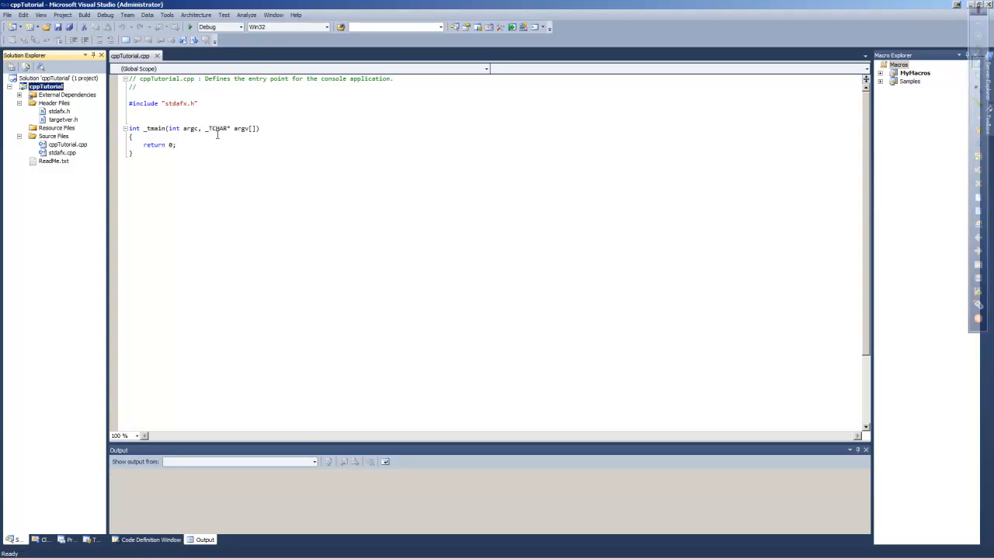
{"action": "mouse_move", "coordinate": [142, 144]}
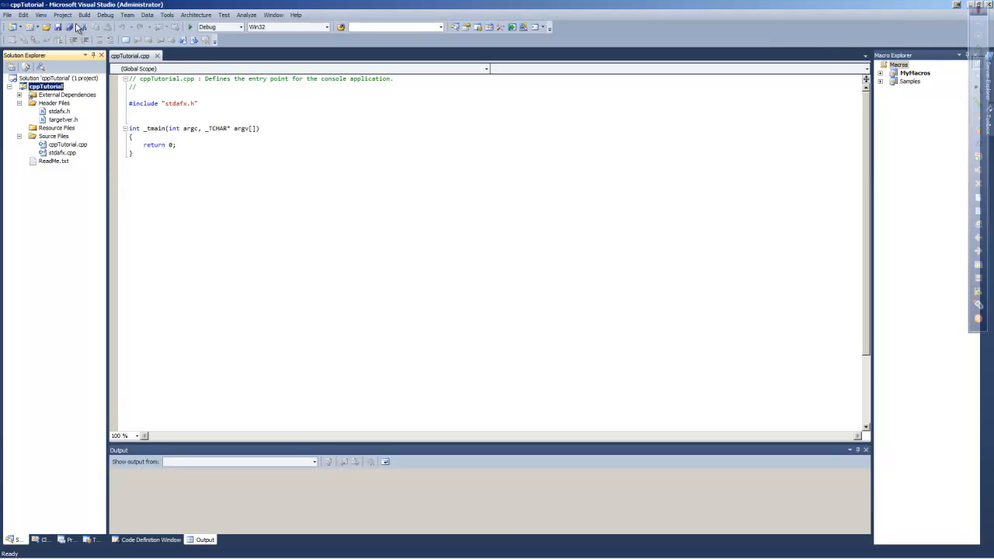
{"action": "mouse_move", "coordinate": [138, 29]}
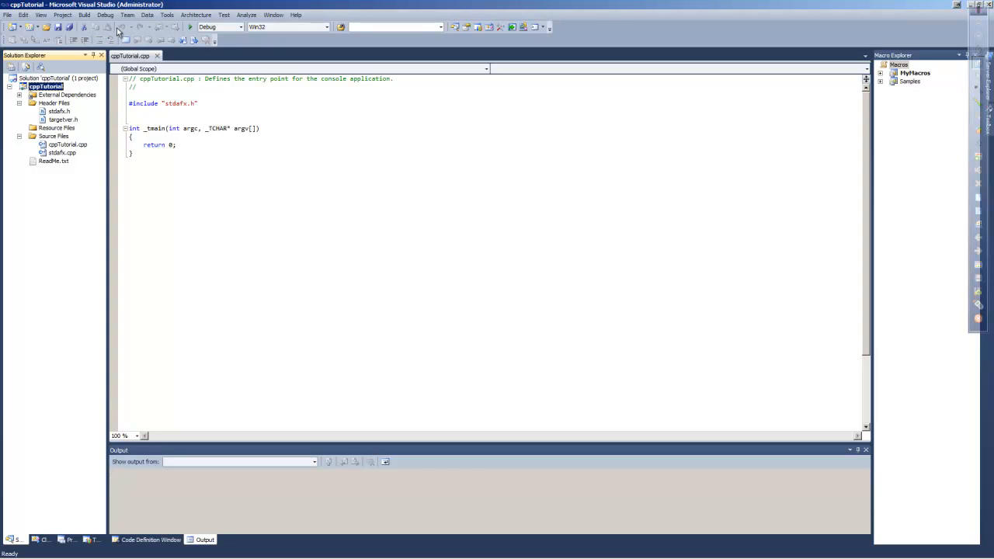
{"action": "mouse_move", "coordinate": [143, 28]}
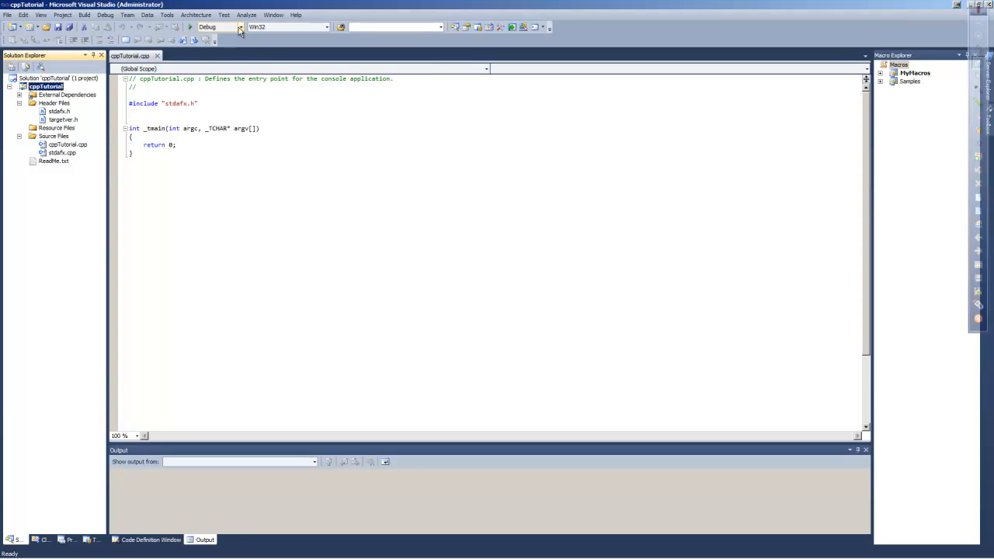
{"action": "mouse_move", "coordinate": [220, 28]}
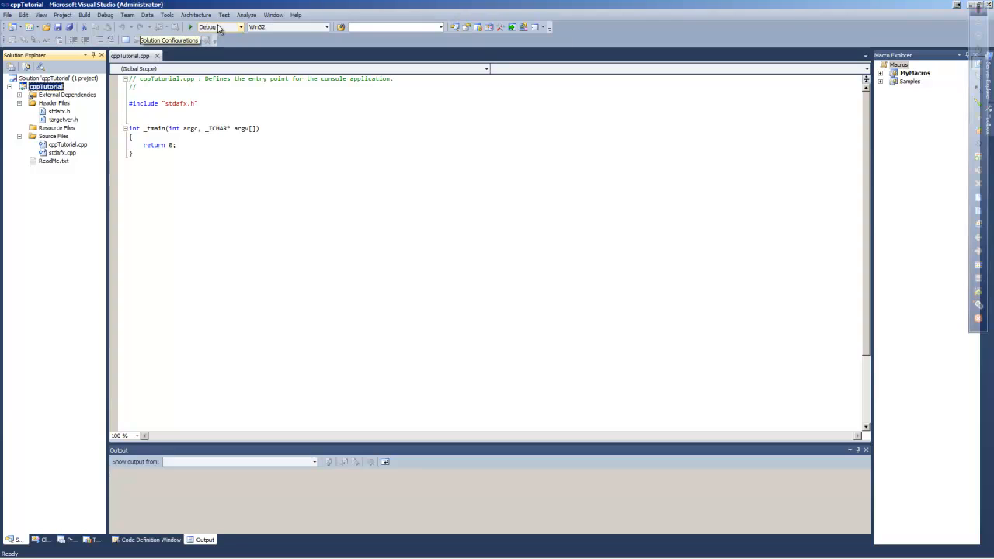
{"action": "mouse_move", "coordinate": [324, 27]}
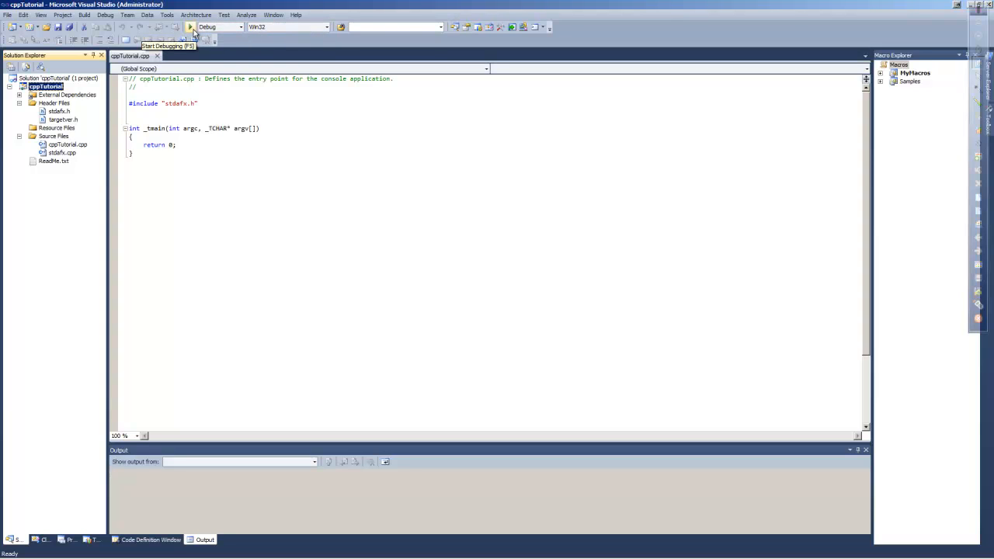
{"action": "mouse_move", "coordinate": [241, 27]}
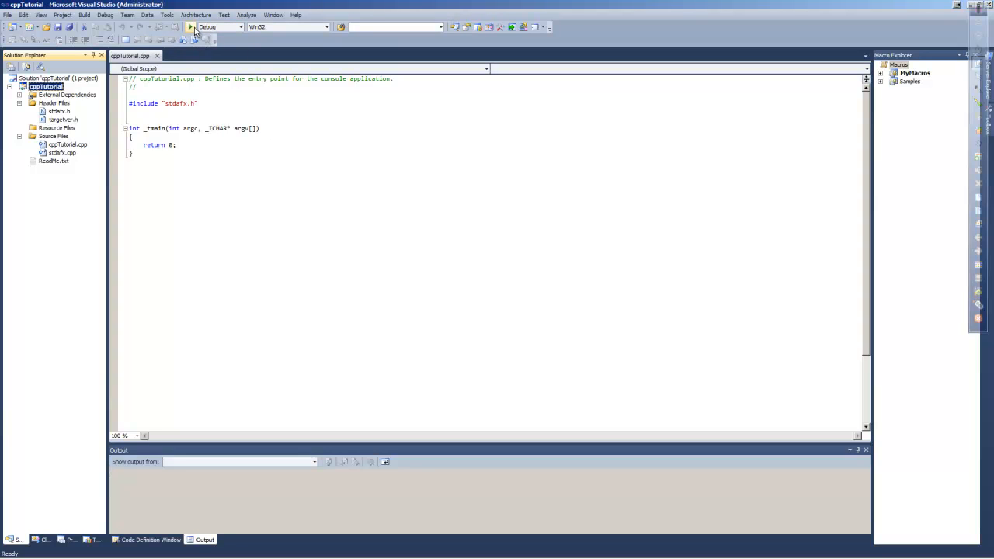
{"action": "left_click", "coordinate": [190, 26]}
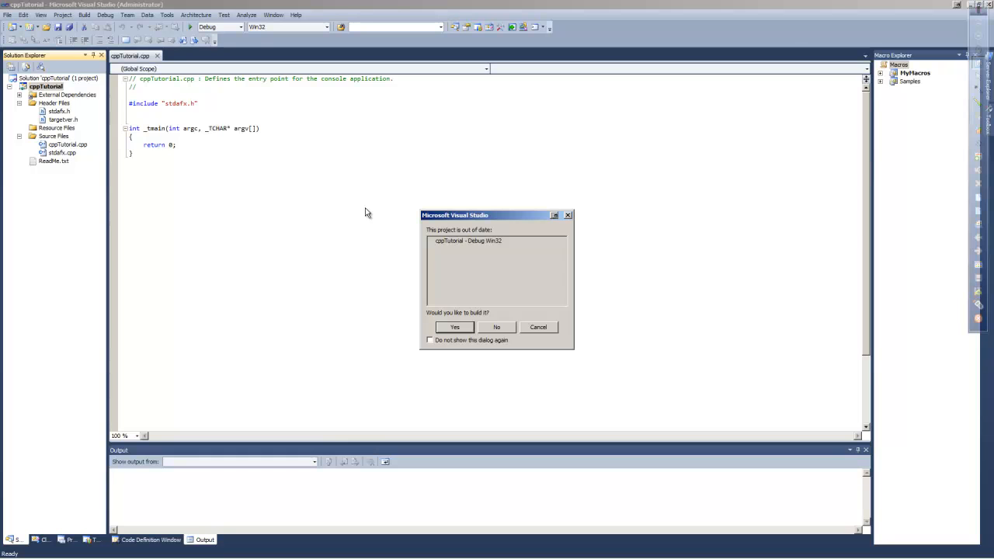
{"action": "mouse_move", "coordinate": [392, 242]}
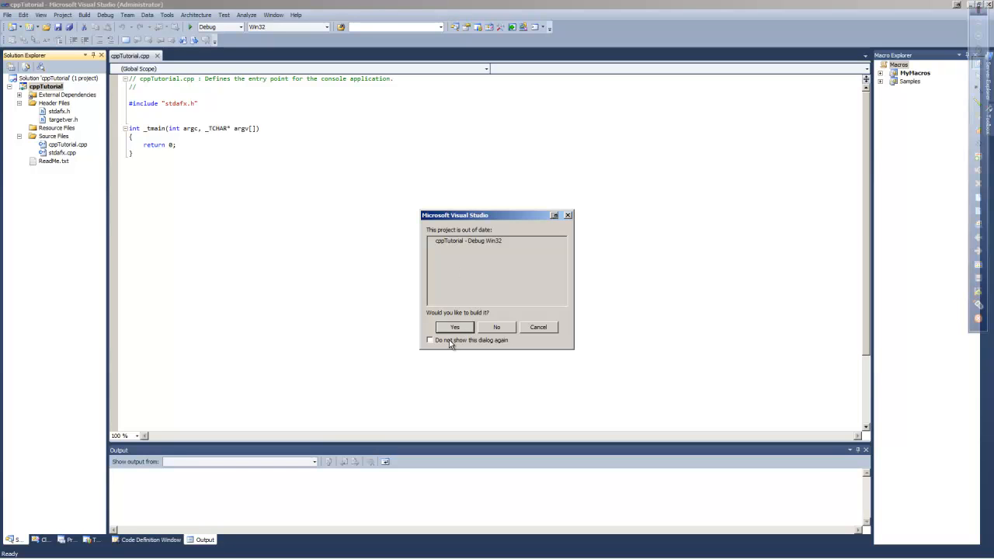
Tick 'Do not show this dialog again' on the out-of-date build prompt
{"action": "left_click", "coordinate": [455, 327]}
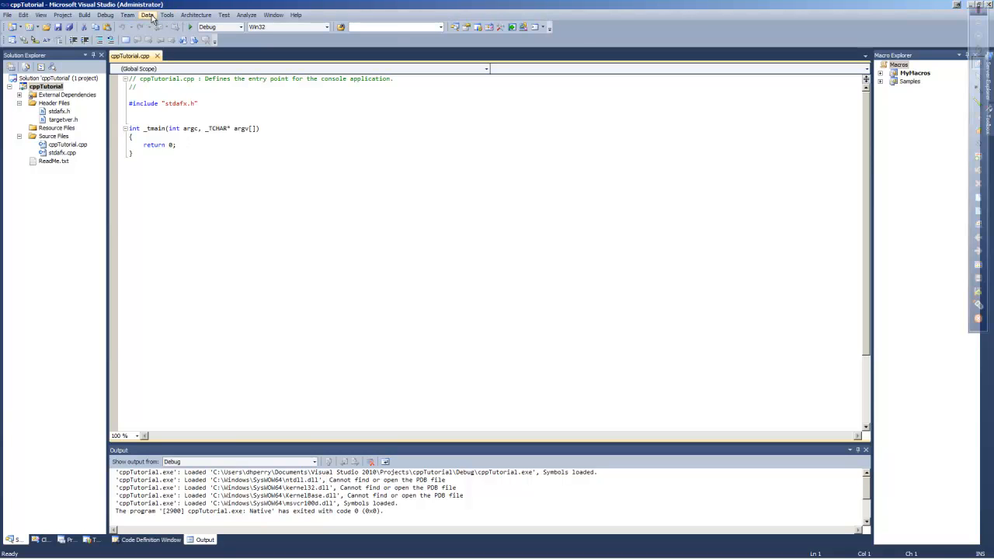
{"action": "mouse_move", "coordinate": [105, 15]}
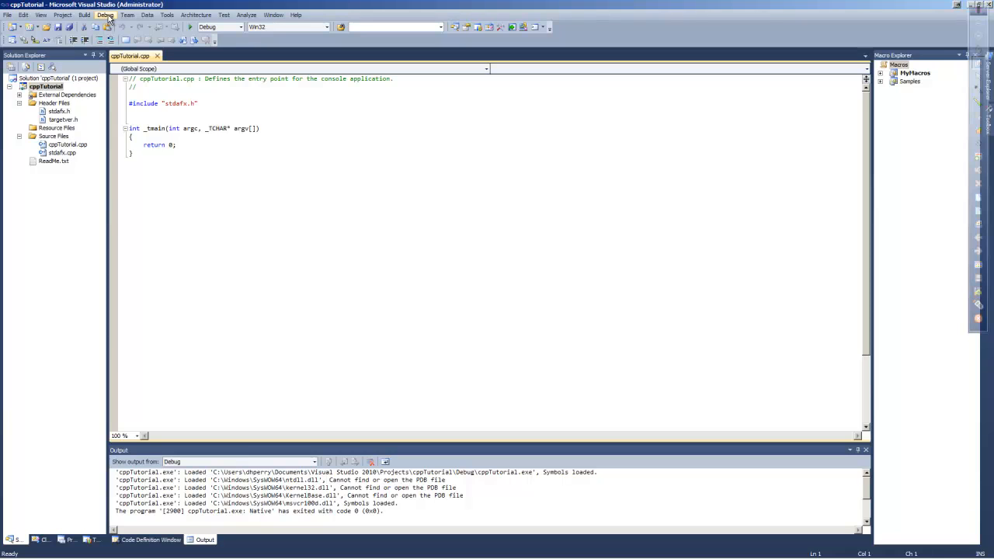
Open the Build menu to view Build, Rebuild and Clean Solution
{"action": "left_click", "coordinate": [83, 15]}
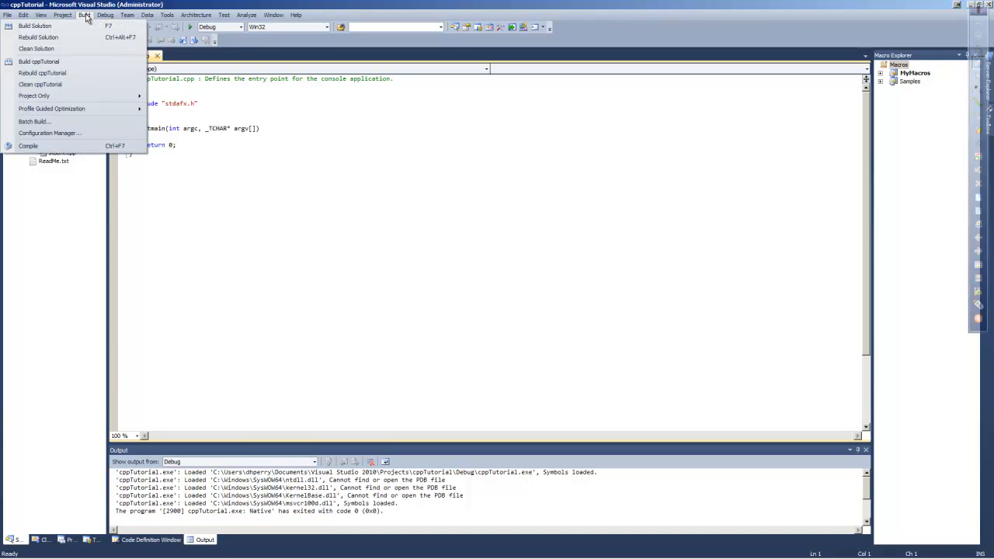
{"action": "mouse_move", "coordinate": [35, 25]}
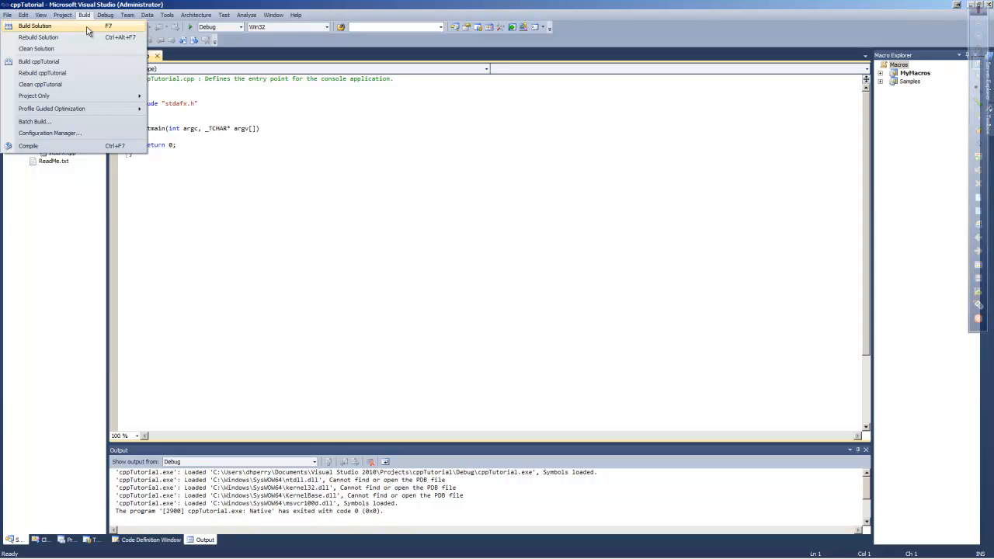
{"action": "mouse_move", "coordinate": [38, 37]}
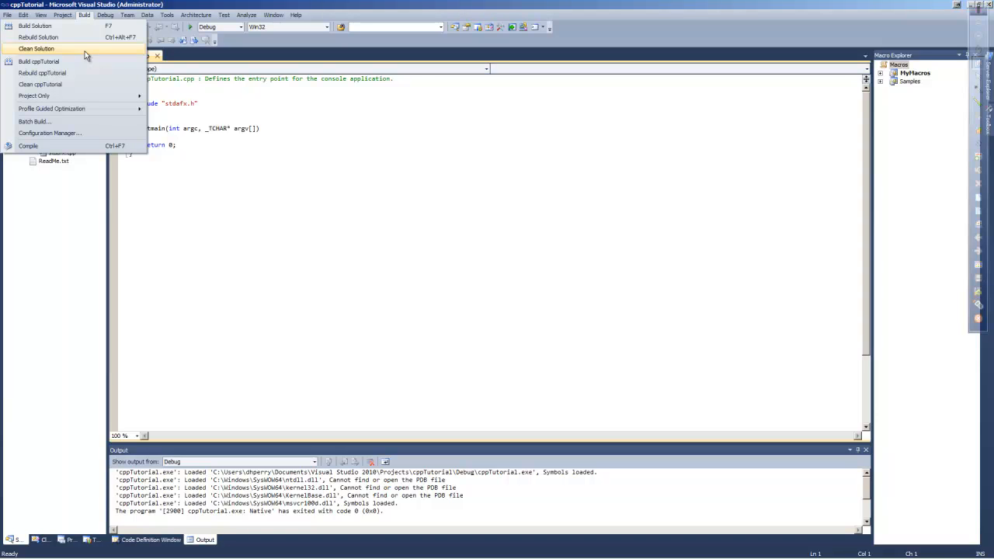
{"action": "mouse_move", "coordinate": [78, 52]}
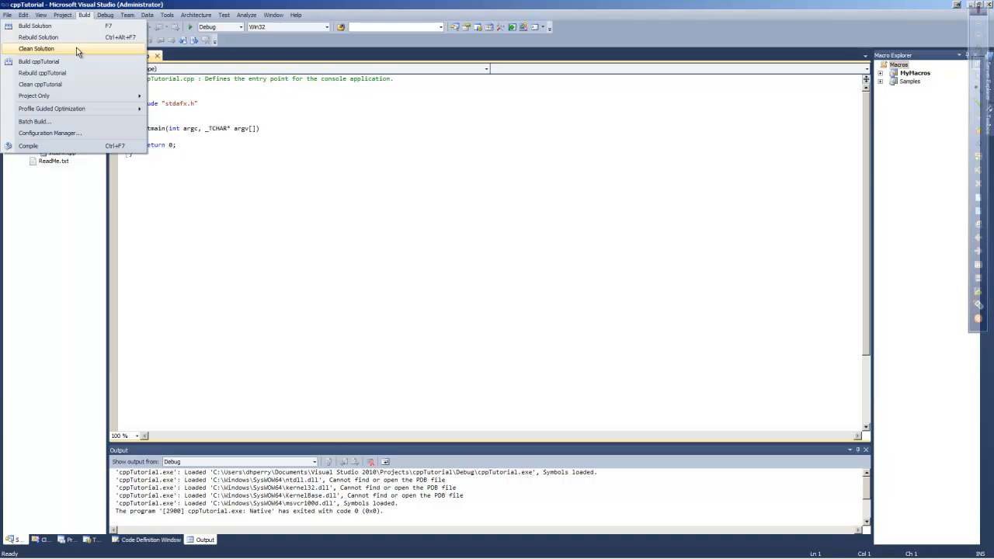
Run cppTutorial with Start Without Debugging from the Debug menu
{"action": "left_click", "coordinate": [105, 15]}
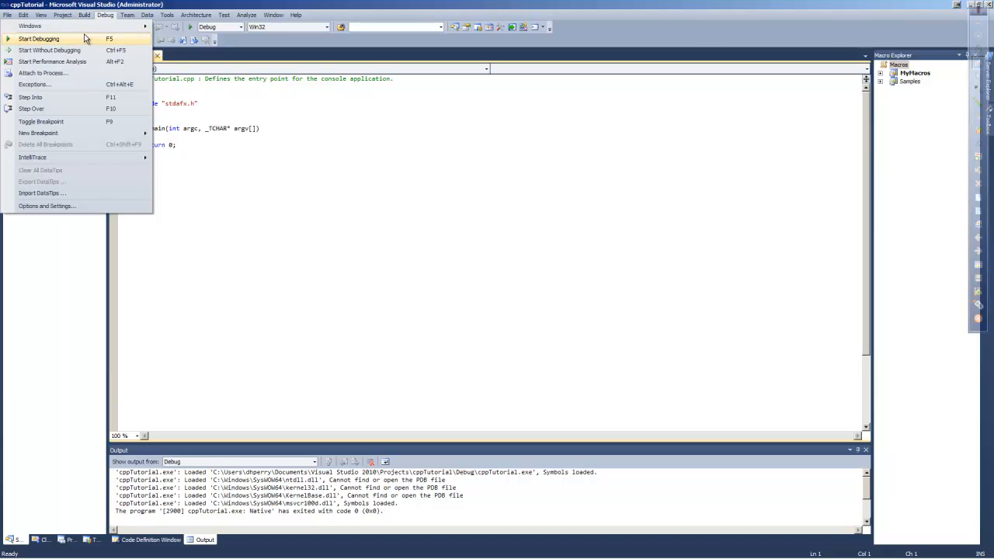
{"action": "mouse_move", "coordinate": [105, 18]}
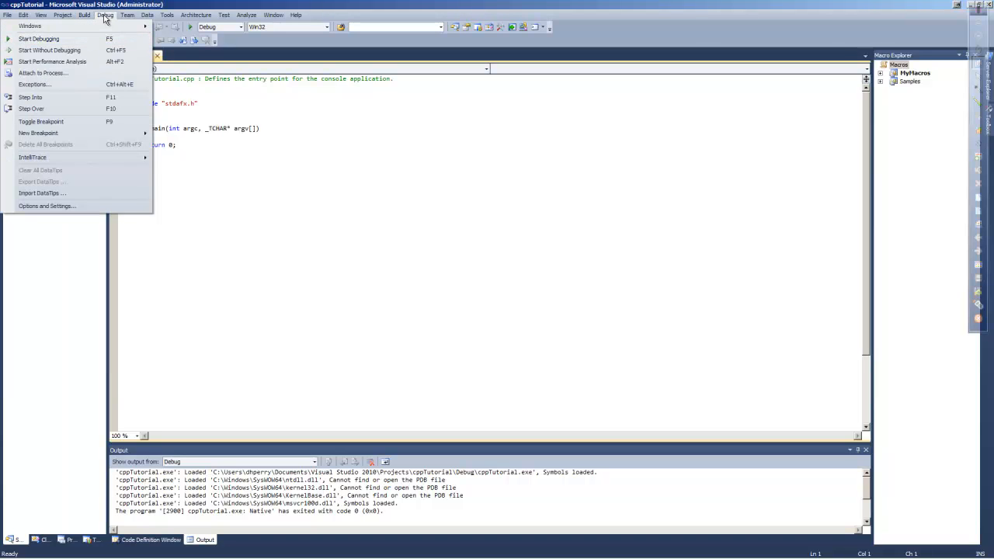
{"action": "mouse_move", "coordinate": [39, 39]}
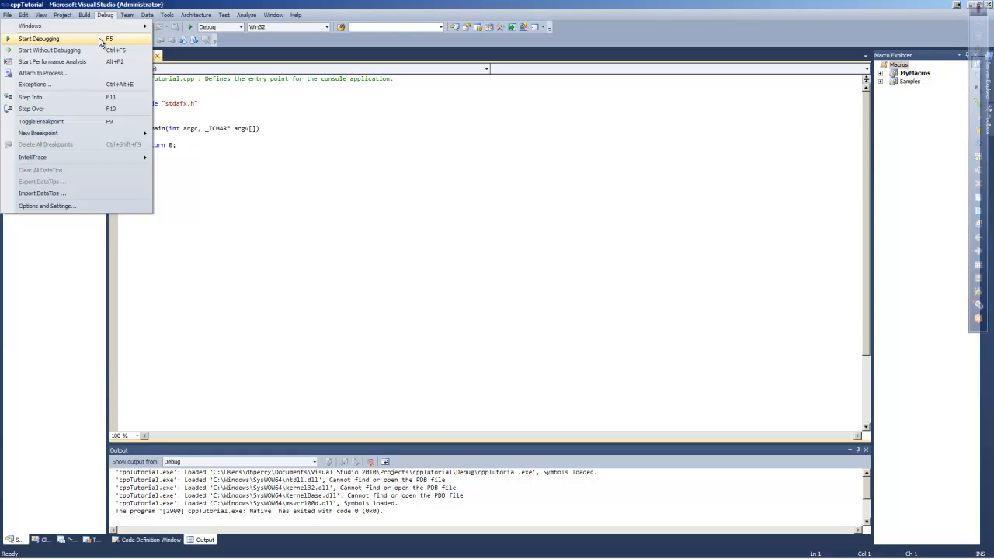
{"action": "mouse_move", "coordinate": [48, 50]}
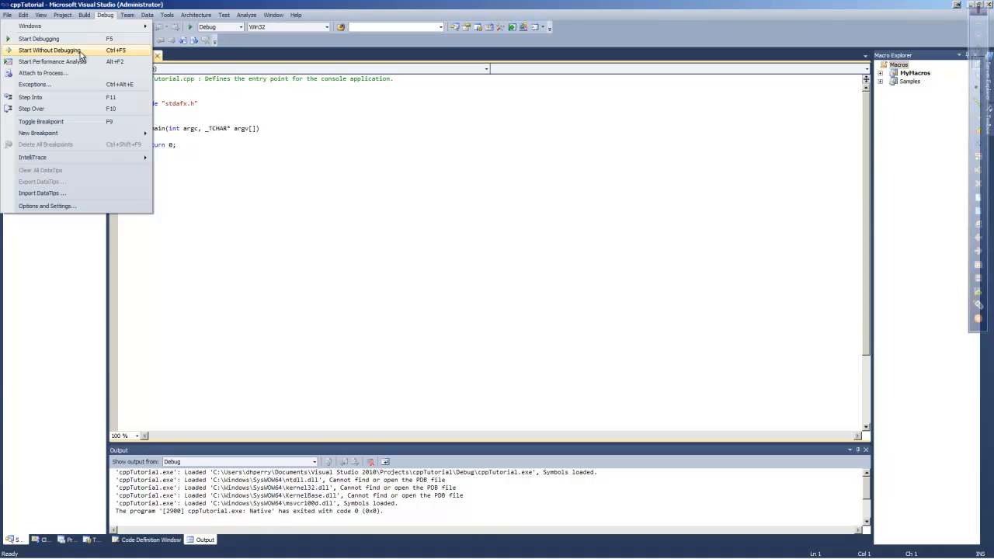
{"action": "mouse_move", "coordinate": [85, 54]}
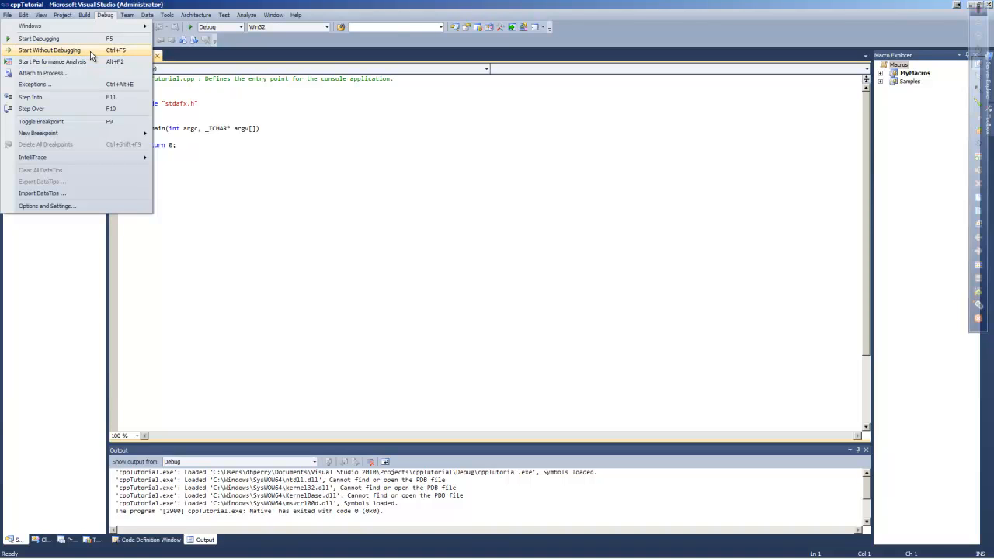
{"action": "left_click", "coordinate": [49, 50]}
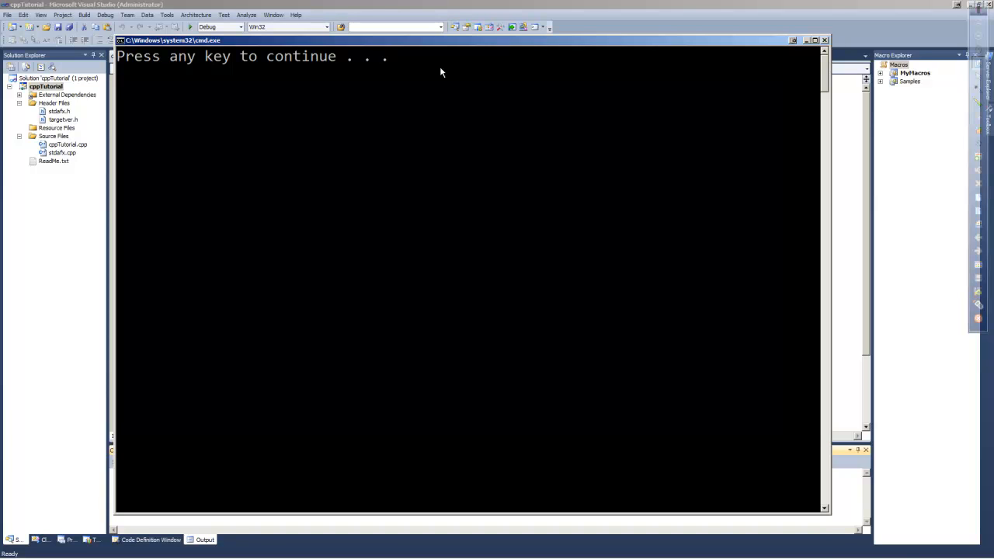
Press Enter to close the finished cppTutorial console window
{"action": "key", "text": "enter"}
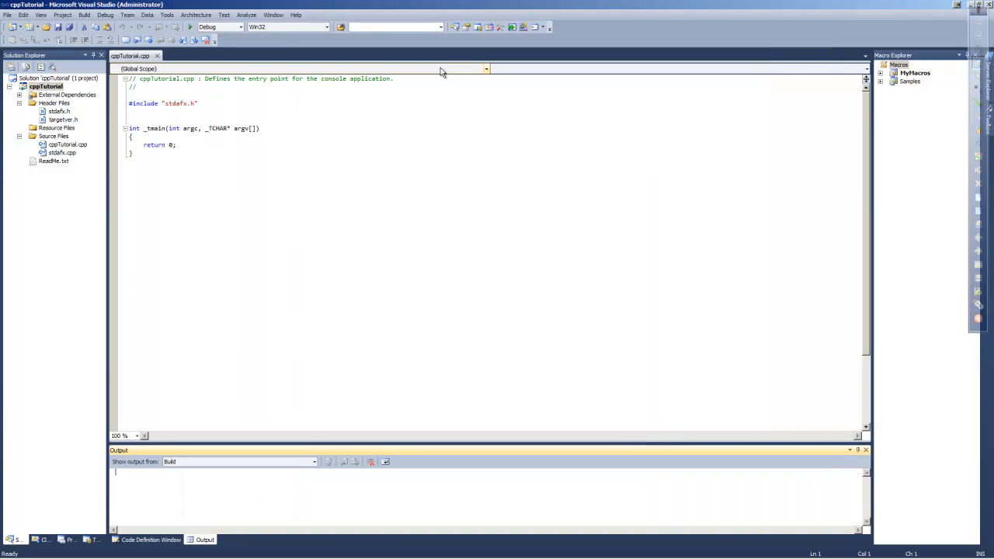
{"action": "mouse_move", "coordinate": [501, 79]}
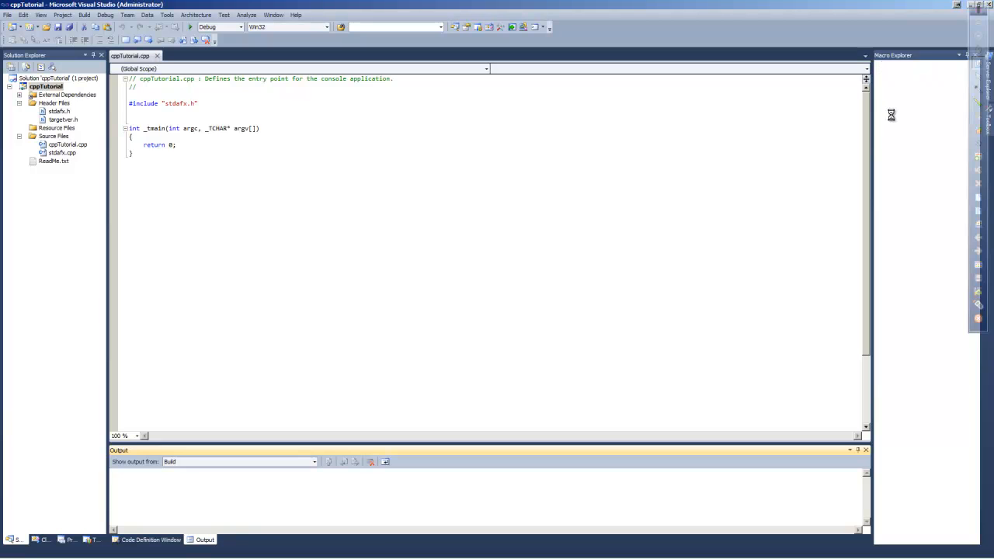
{"action": "mouse_move", "coordinate": [891, 121]}
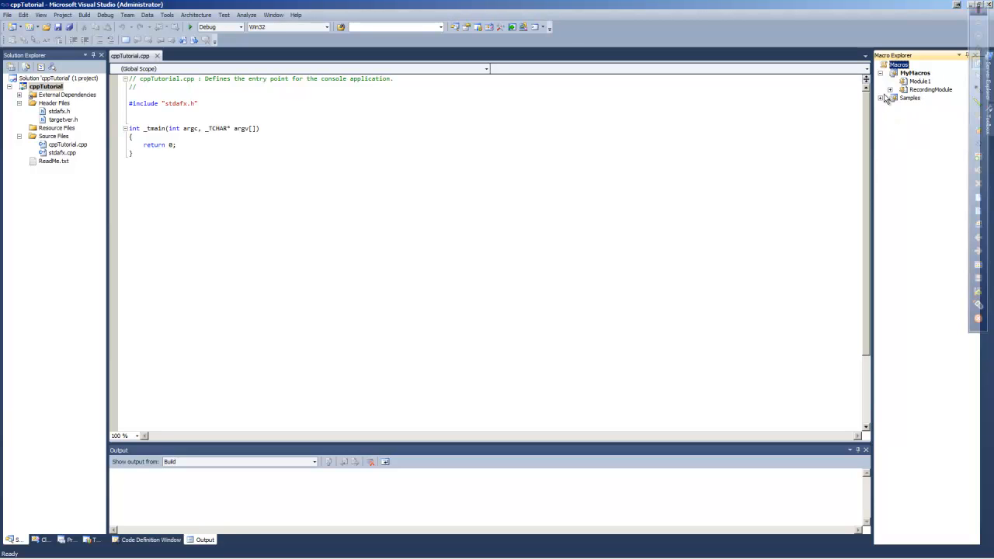
Expand the Samples node in Macro Explorer to show Accessibility, MakeAddin, Utilities, VSDebugger and VSEditor
{"action": "left_click", "coordinate": [881, 98]}
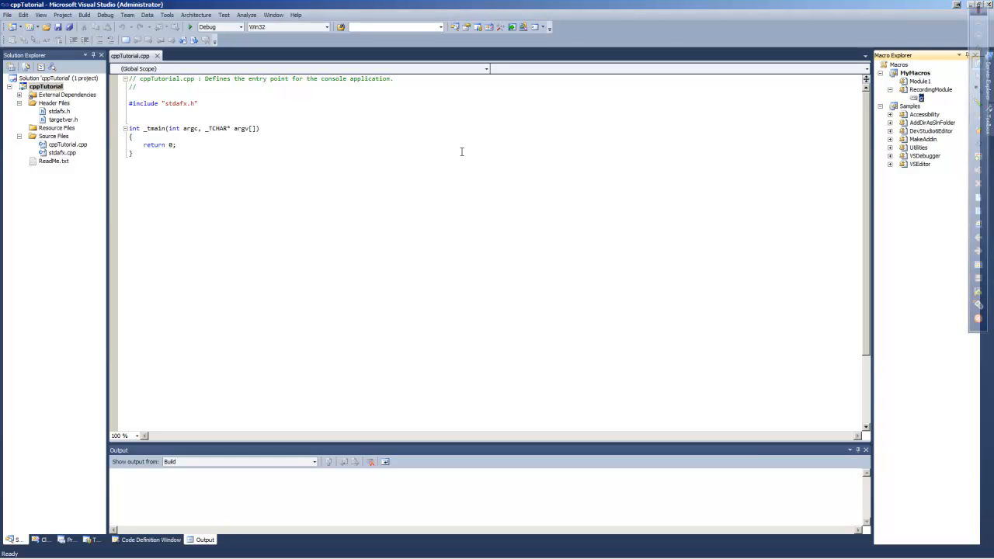
{"action": "mouse_move", "coordinate": [514, 100]}
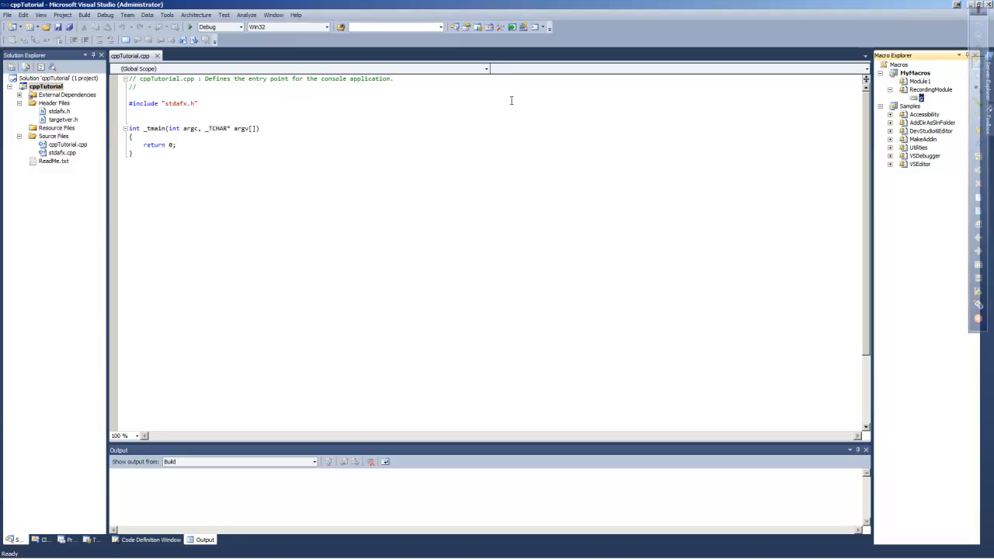
{"action": "mouse_move", "coordinate": [606, 111]}
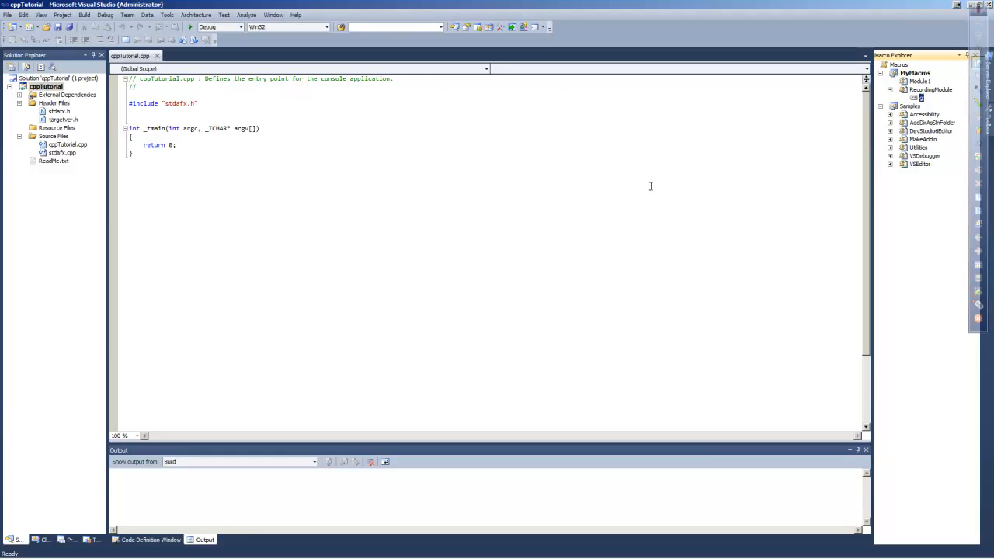
{"action": "mouse_move", "coordinate": [567, 184]}
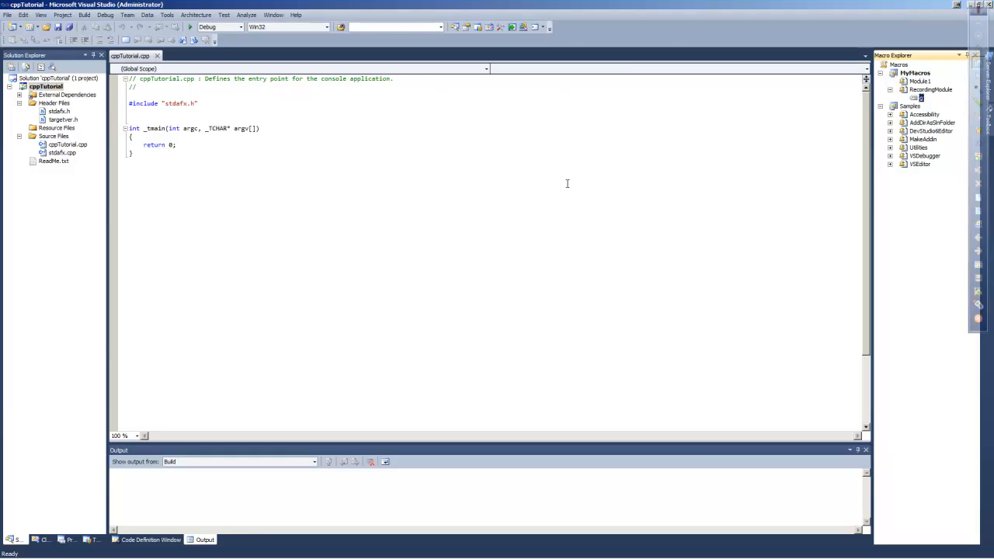
{"action": "mouse_move", "coordinate": [584, 157]}
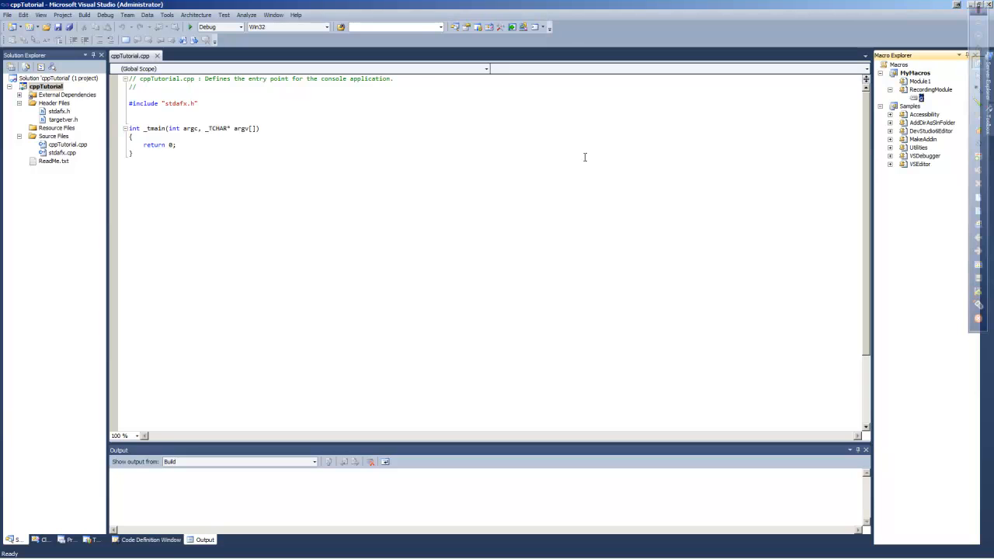
{"action": "mouse_move", "coordinate": [588, 177]}
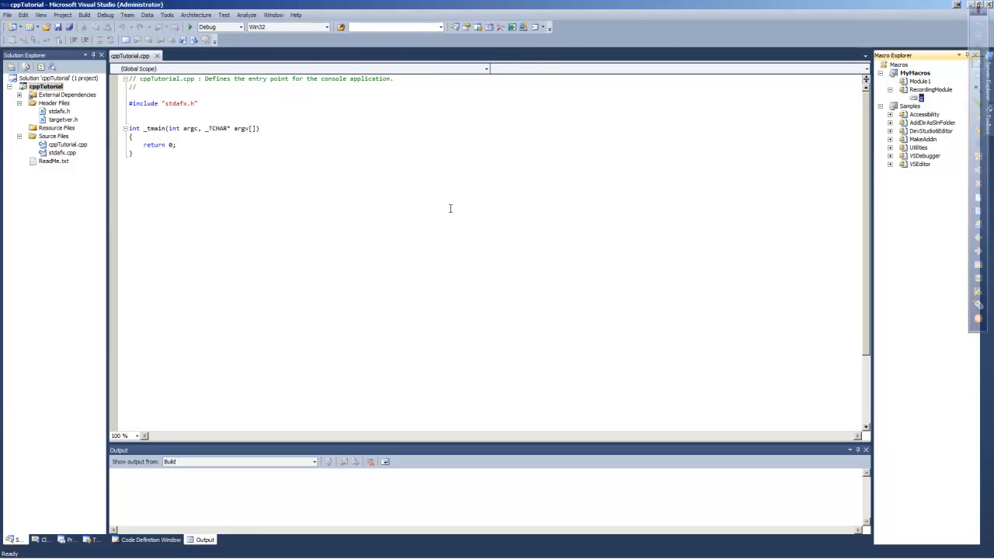
{"action": "mouse_move", "coordinate": [641, 243]}
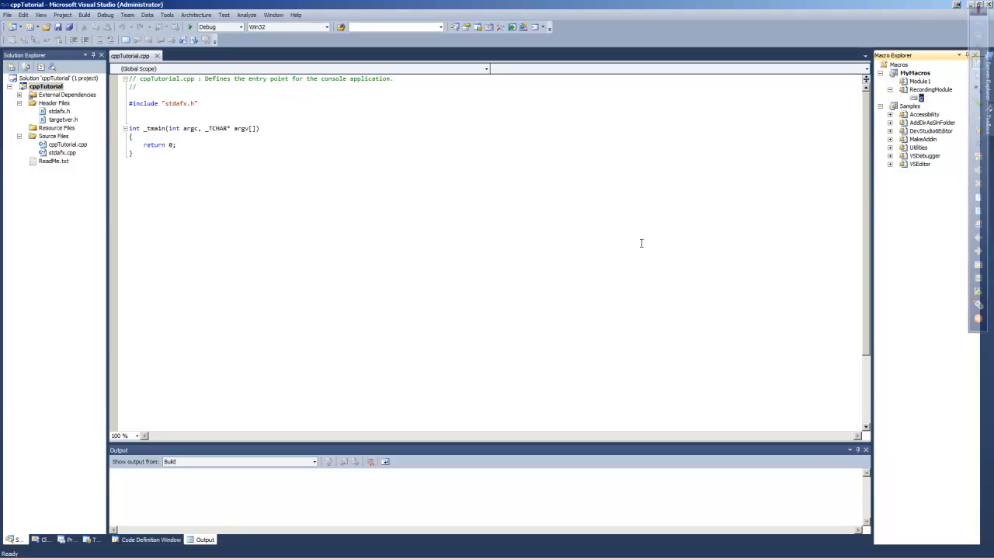